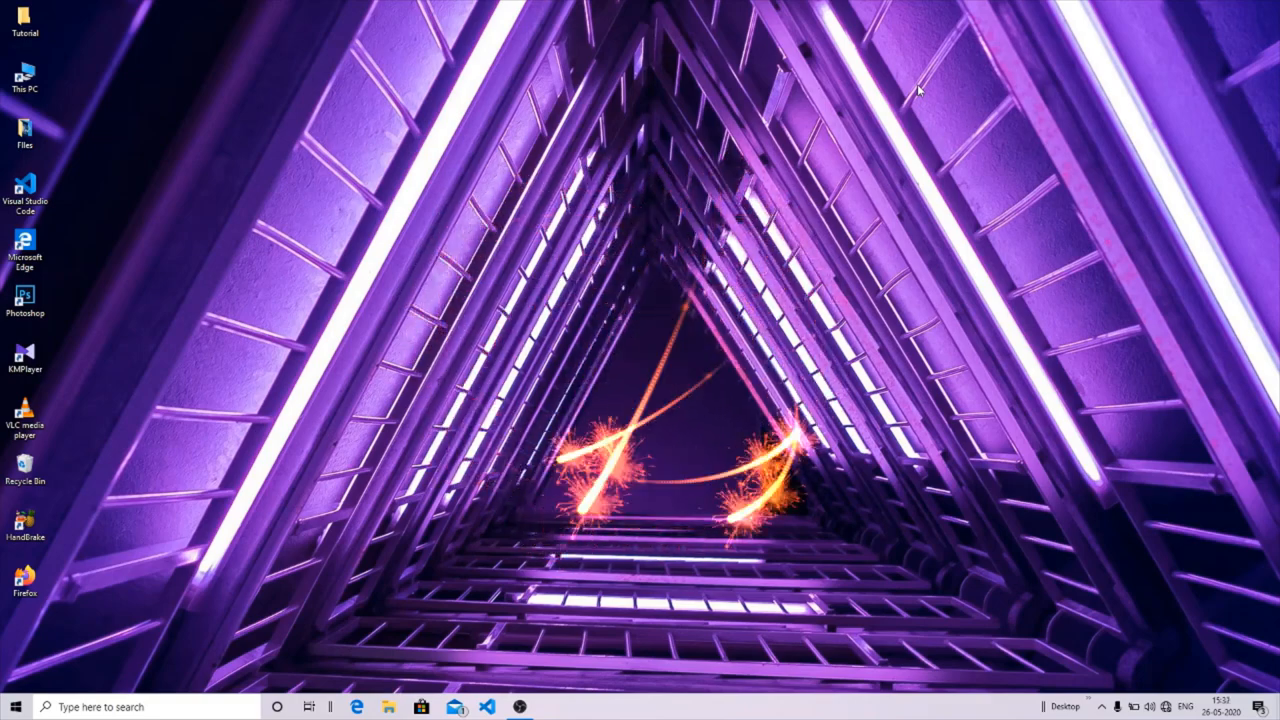
mouse_move(698, 426)
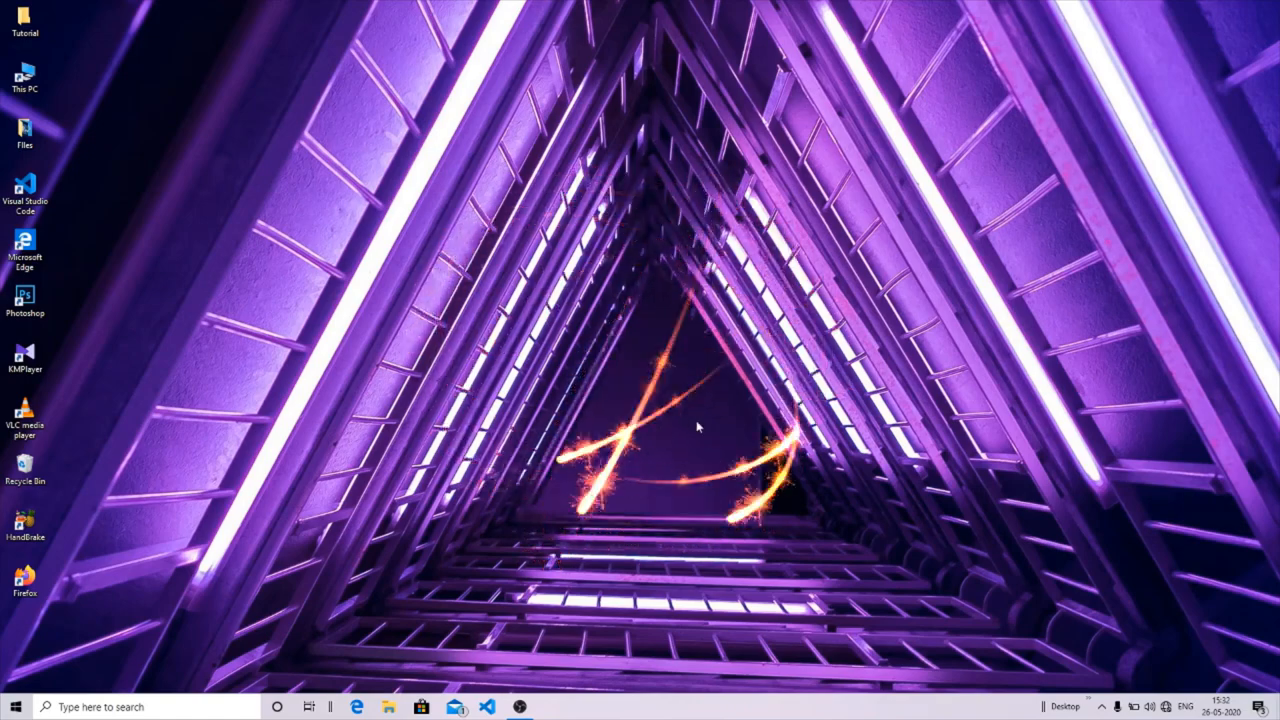
mouse_move(310, 250)
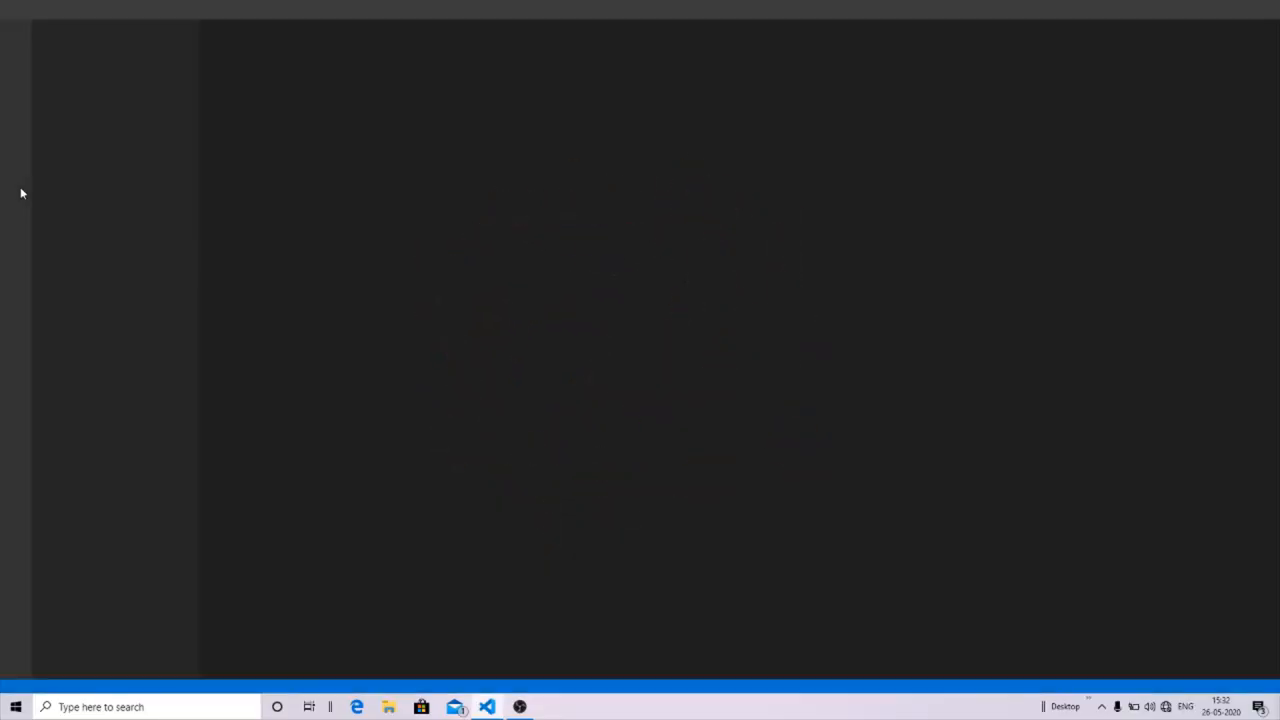
Open the Desktop > Tutorial folder as the workspace from the Welcome page
left_click(488, 708)
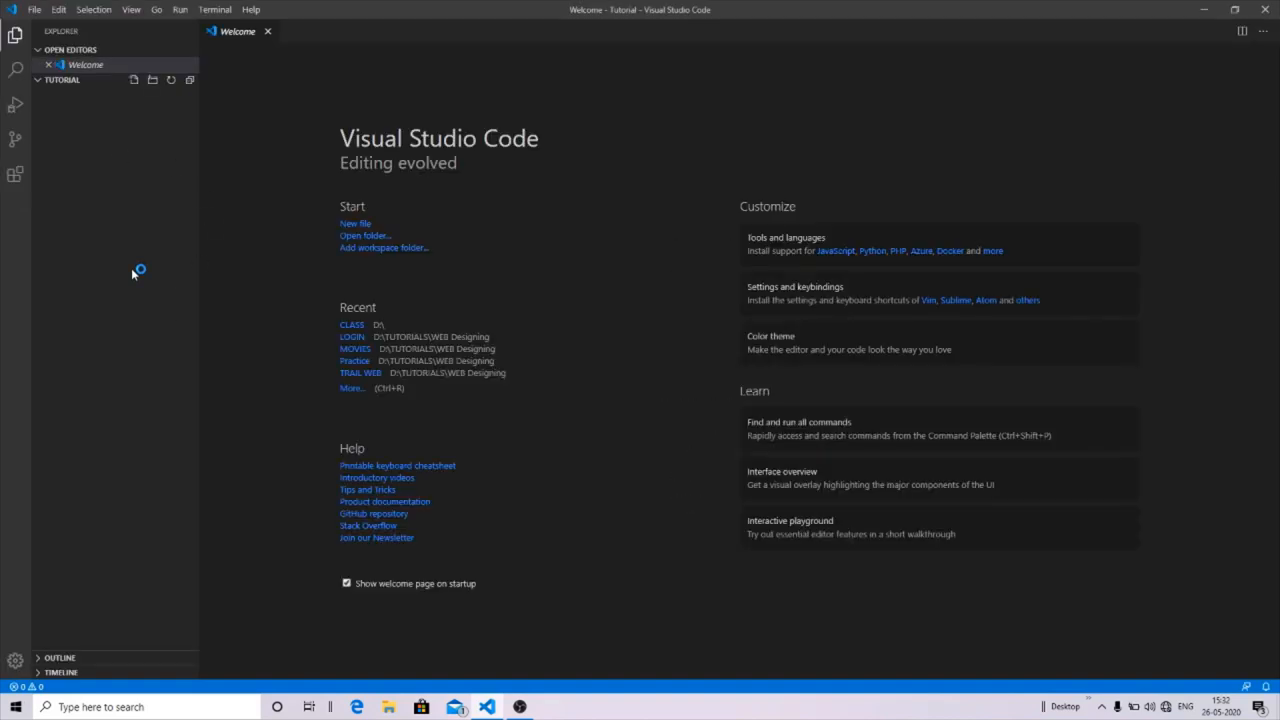
left_click(132, 8)
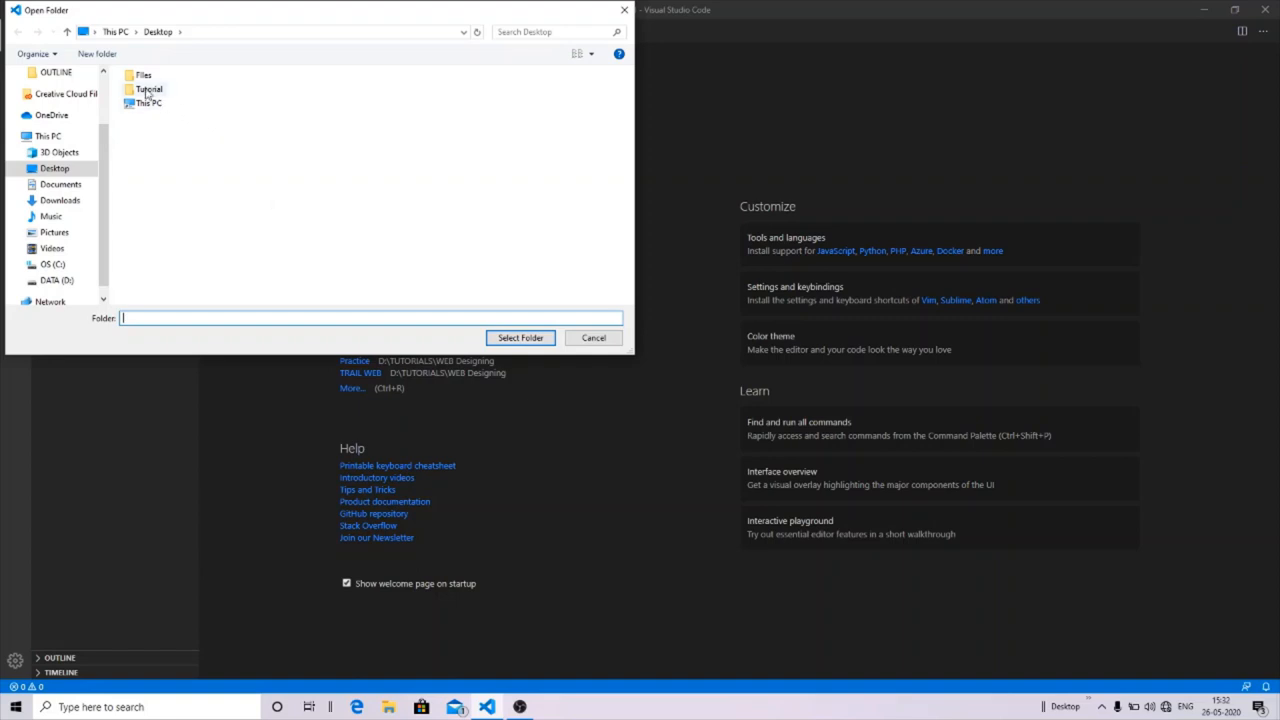
left_click(148, 88)
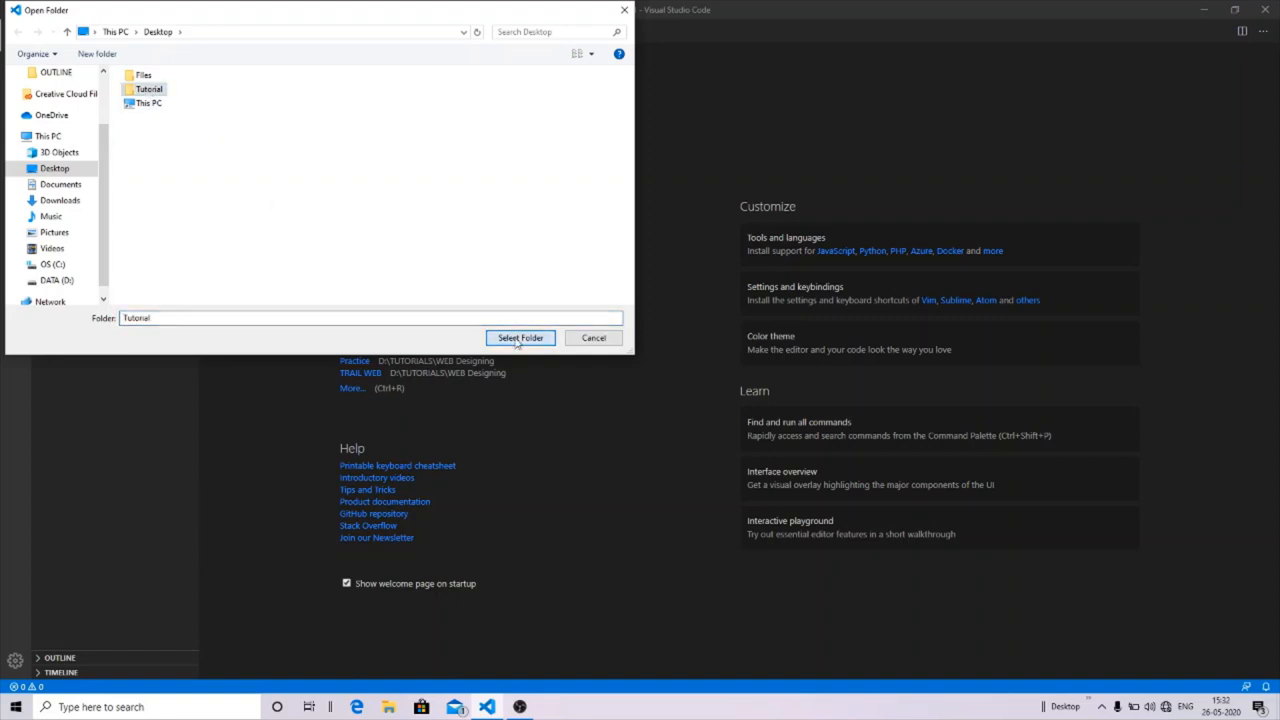
left_click(520, 336)
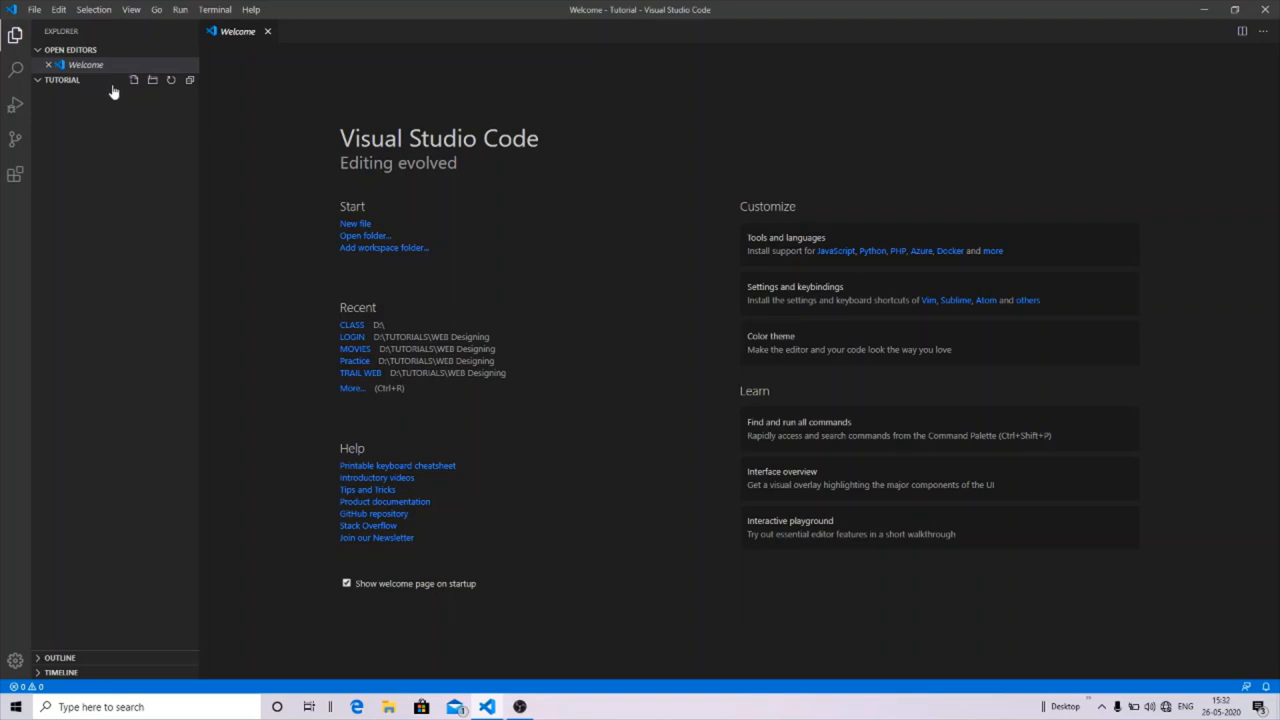
Create a new file named website.html in the Tutorial folder and open it
left_click(132, 80)
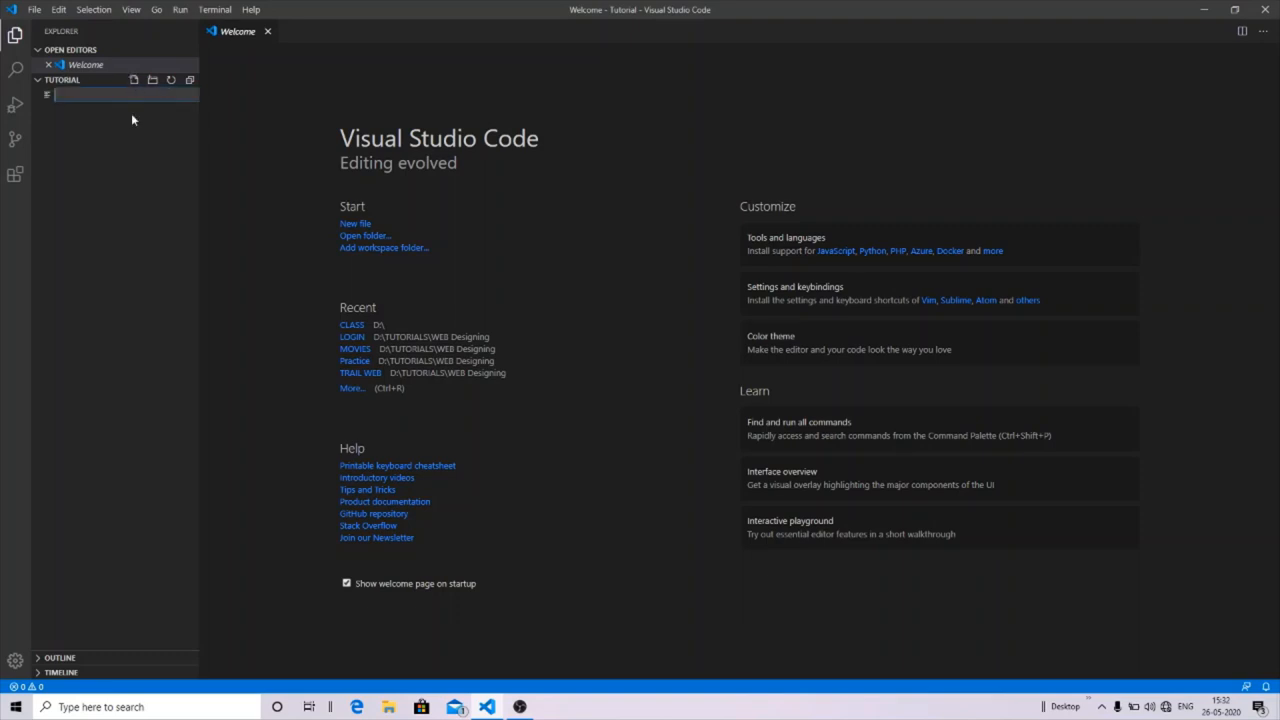
mouse_move(132, 160)
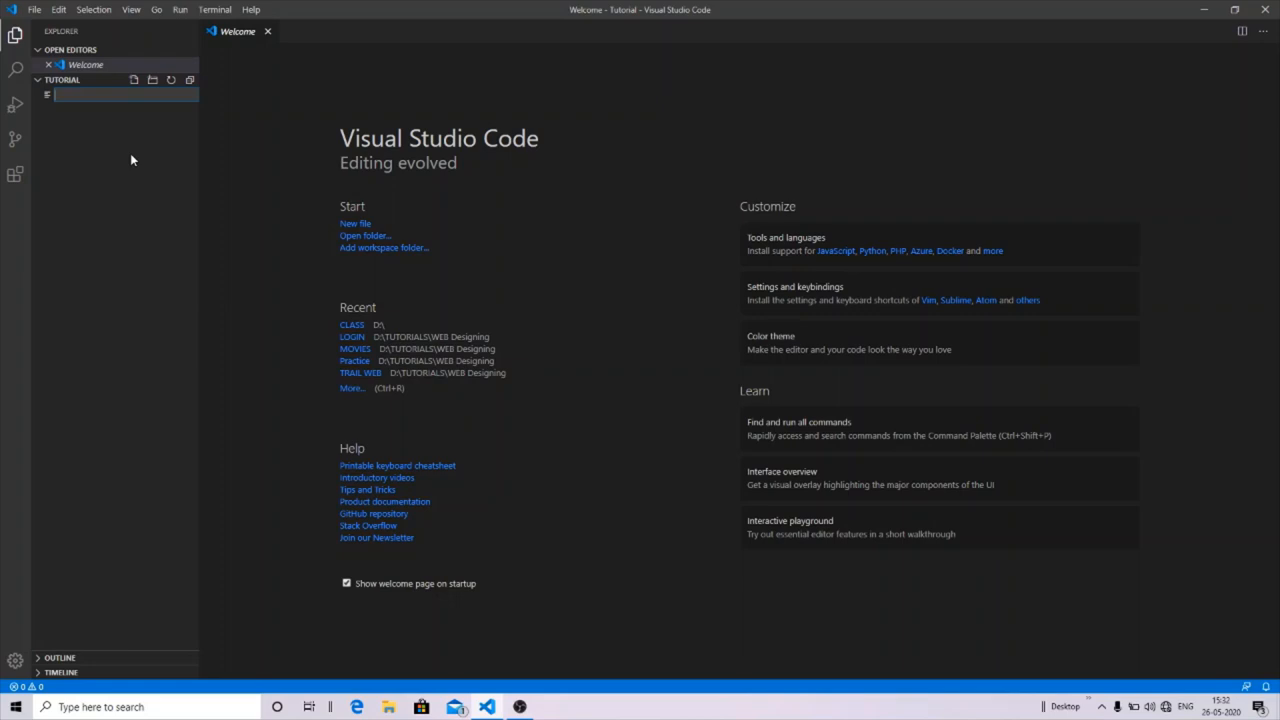
type("website")
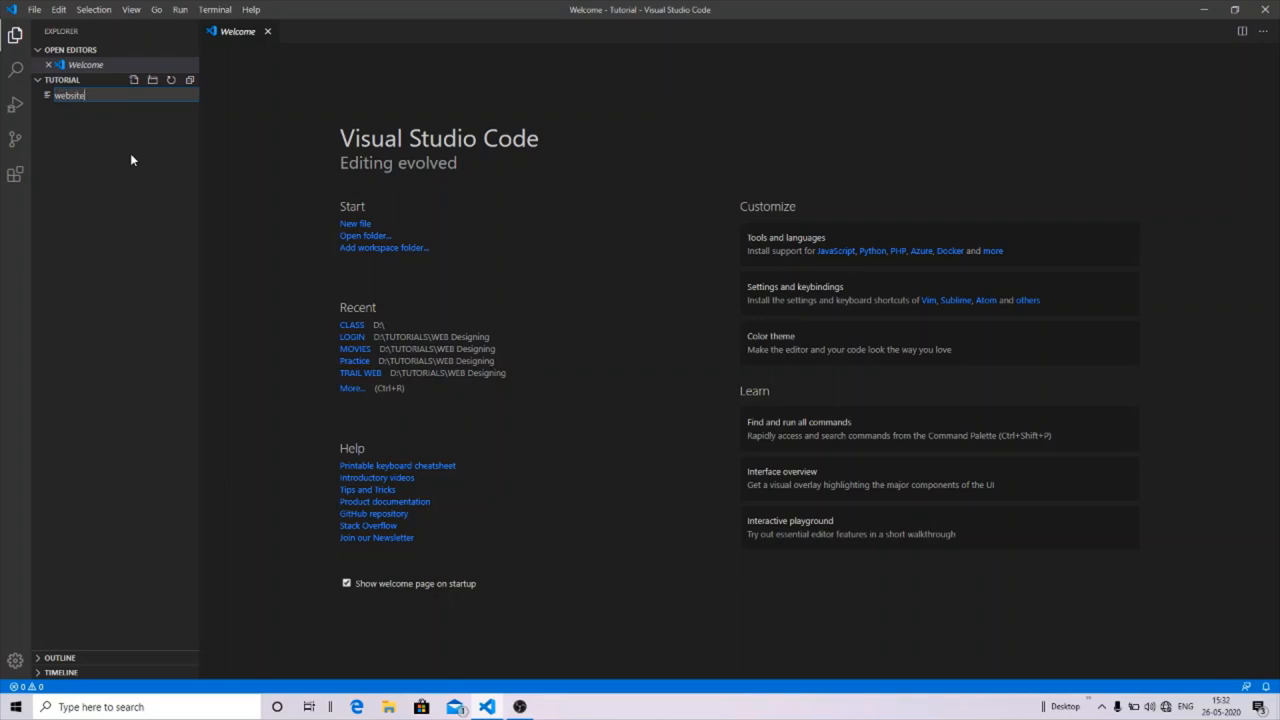
type(".h")
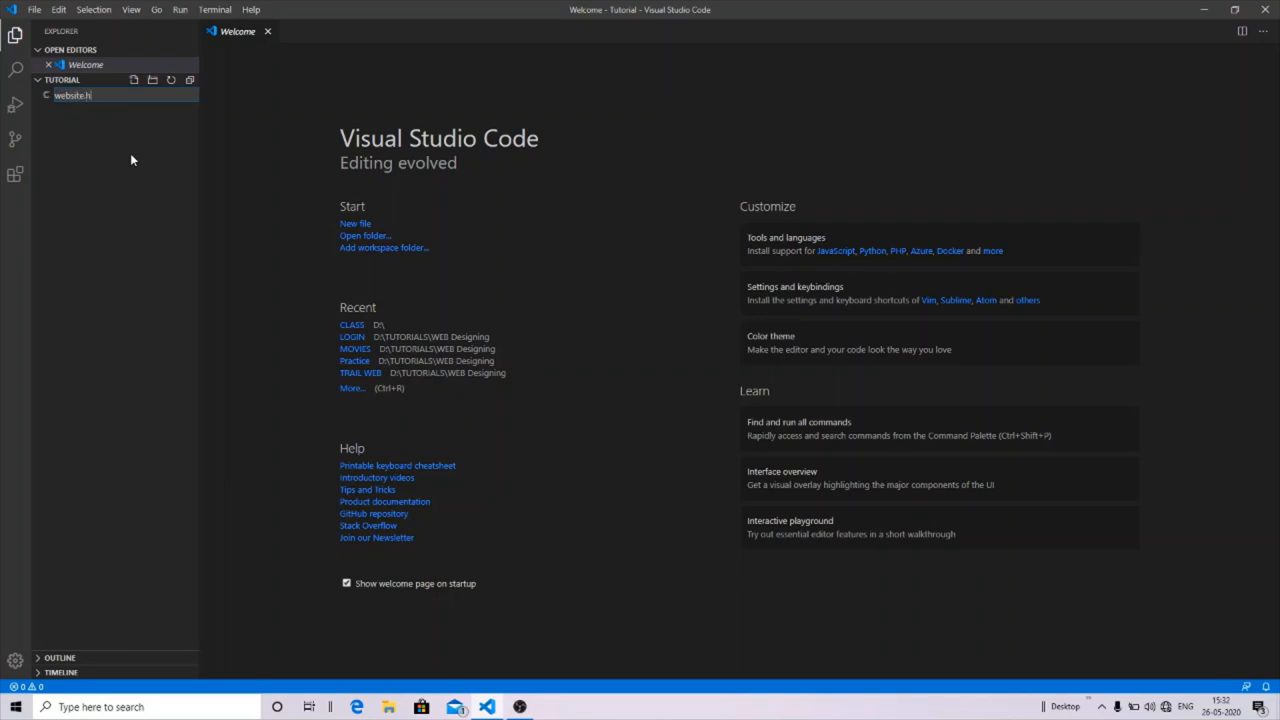
type("tml")
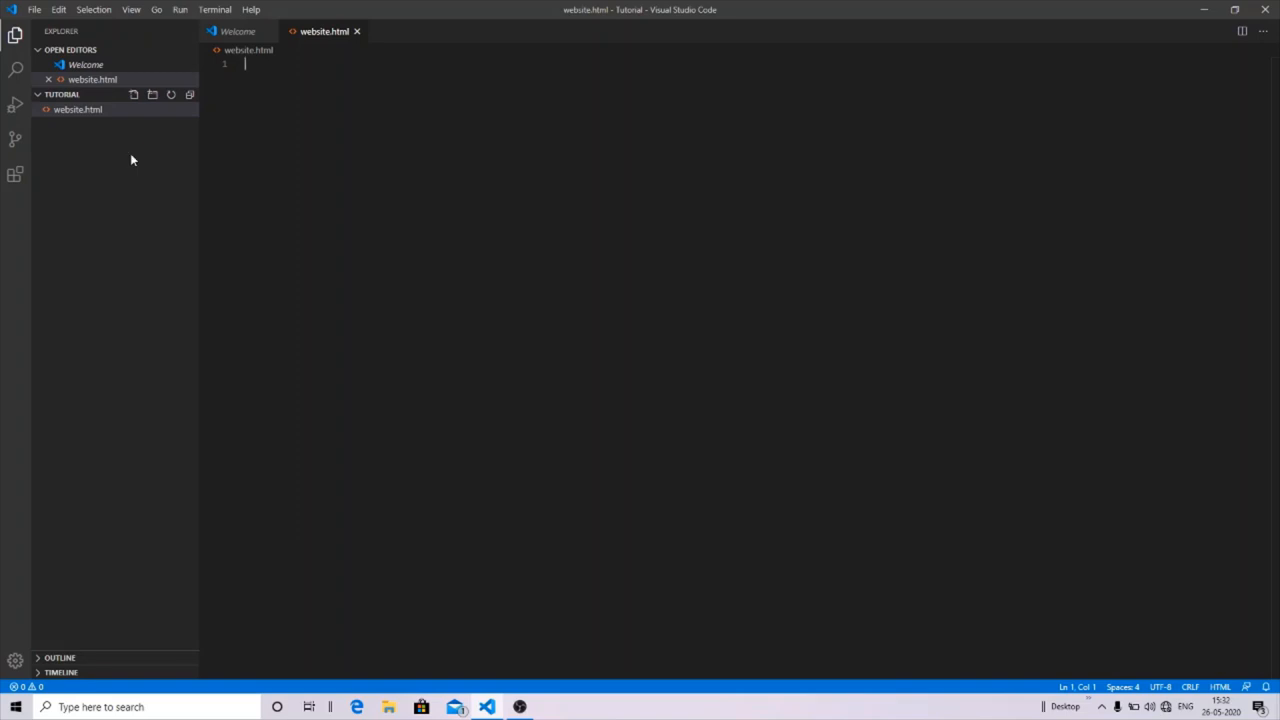
Add an html element with an empty head element nested inside it
type("x")
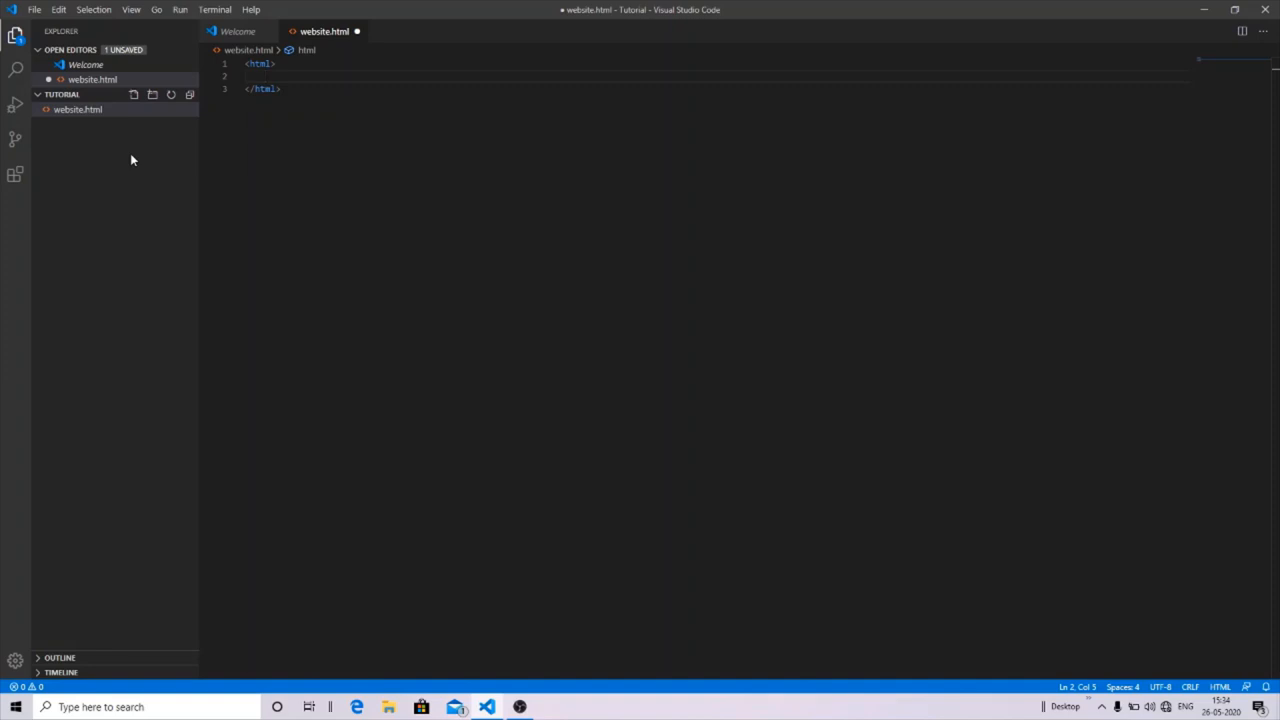
type("<head>")
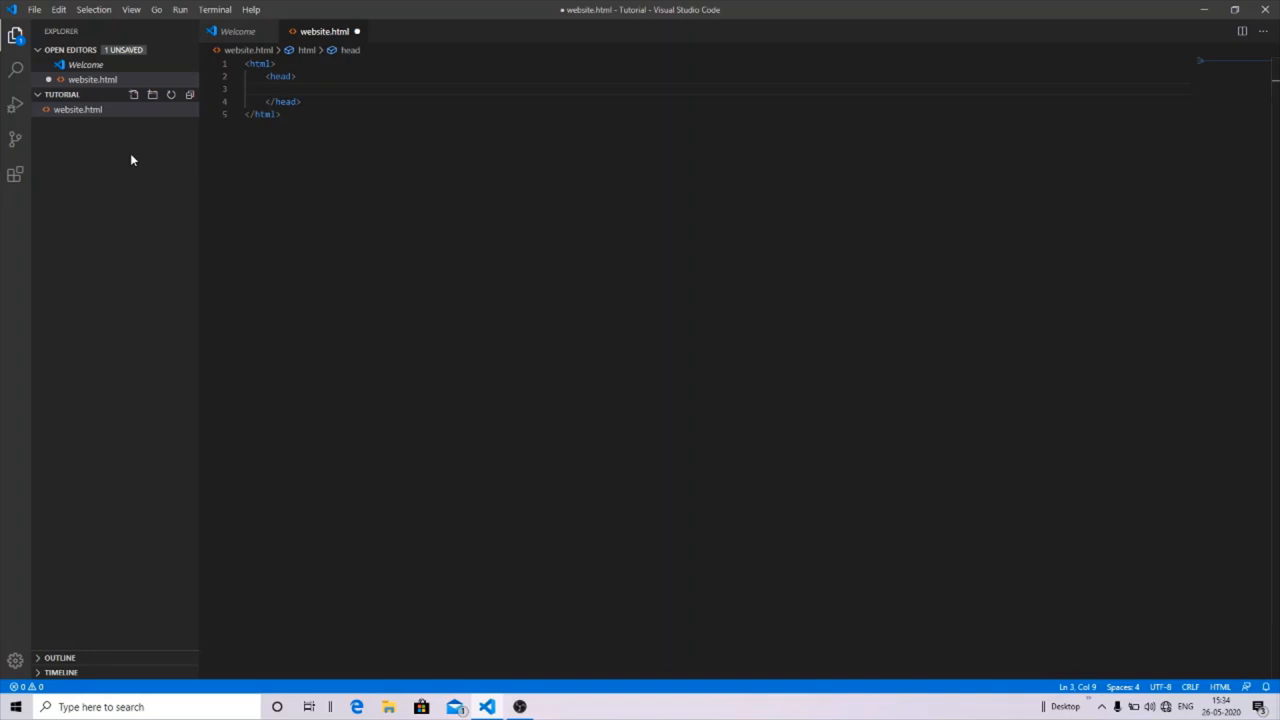
Add a title element reading 'This is my first website' inside the head
type("<title></title>")
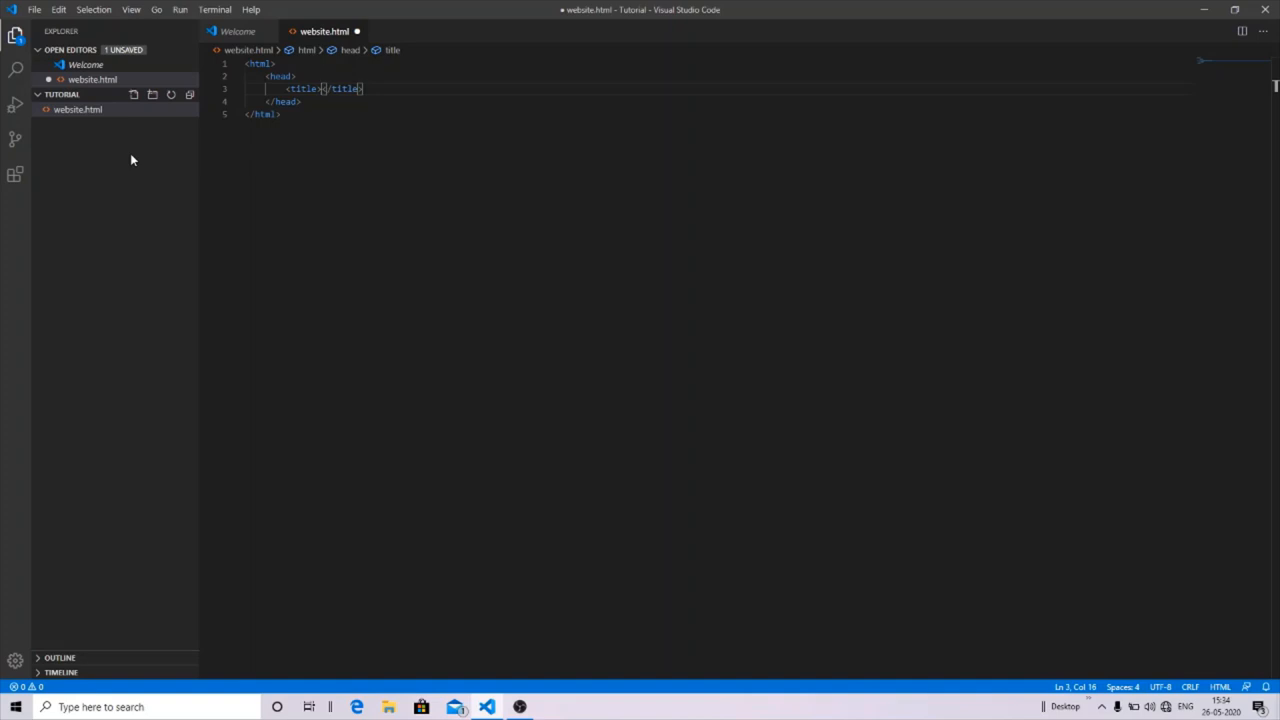
type("T")
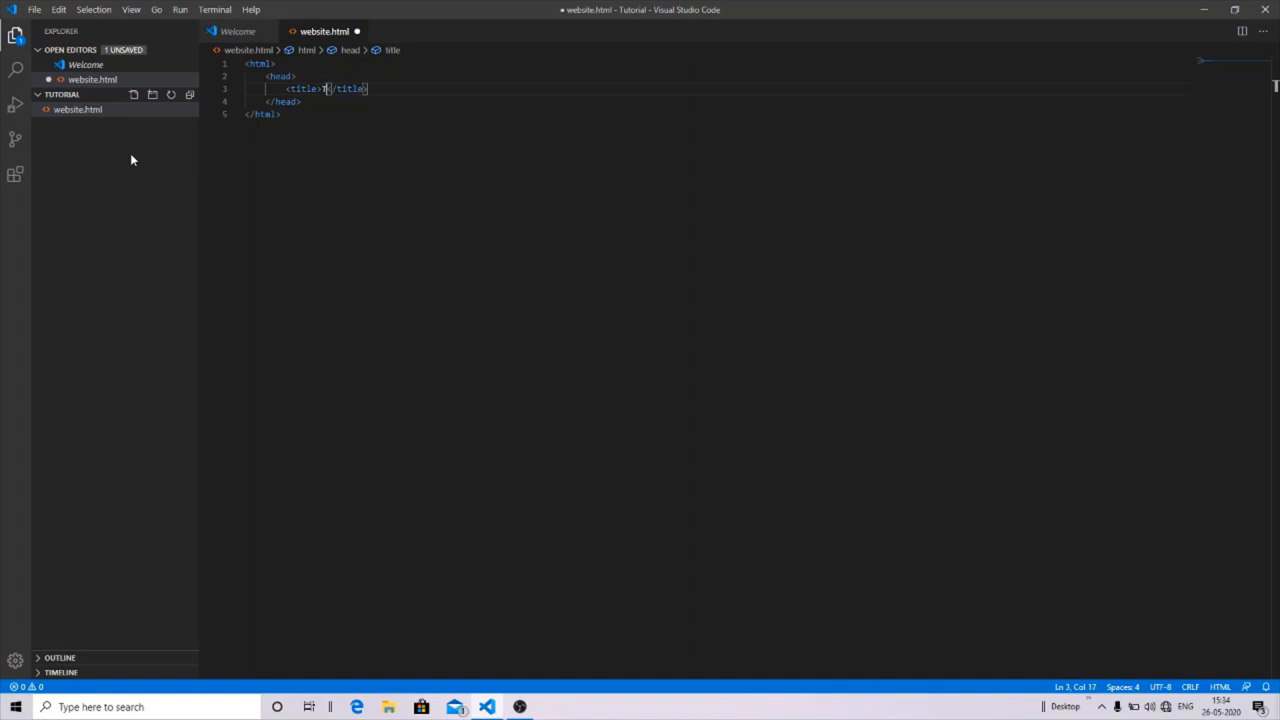
type("his is my")
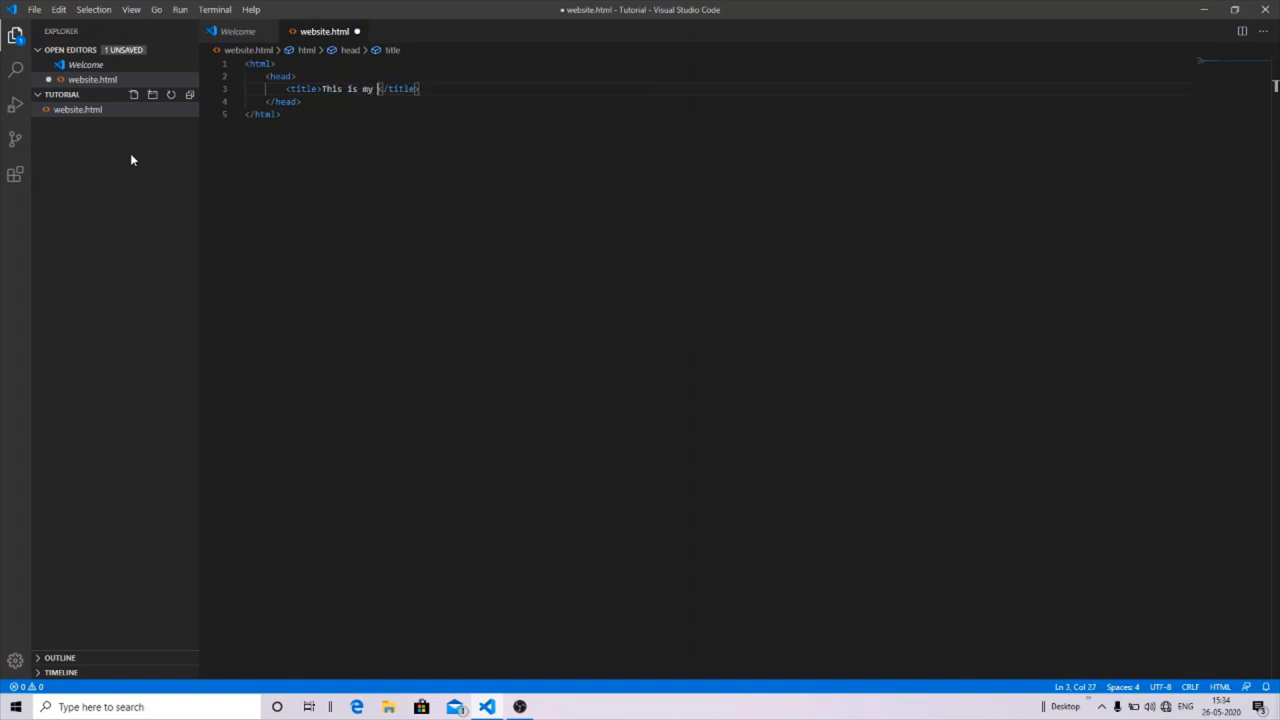
type("first")
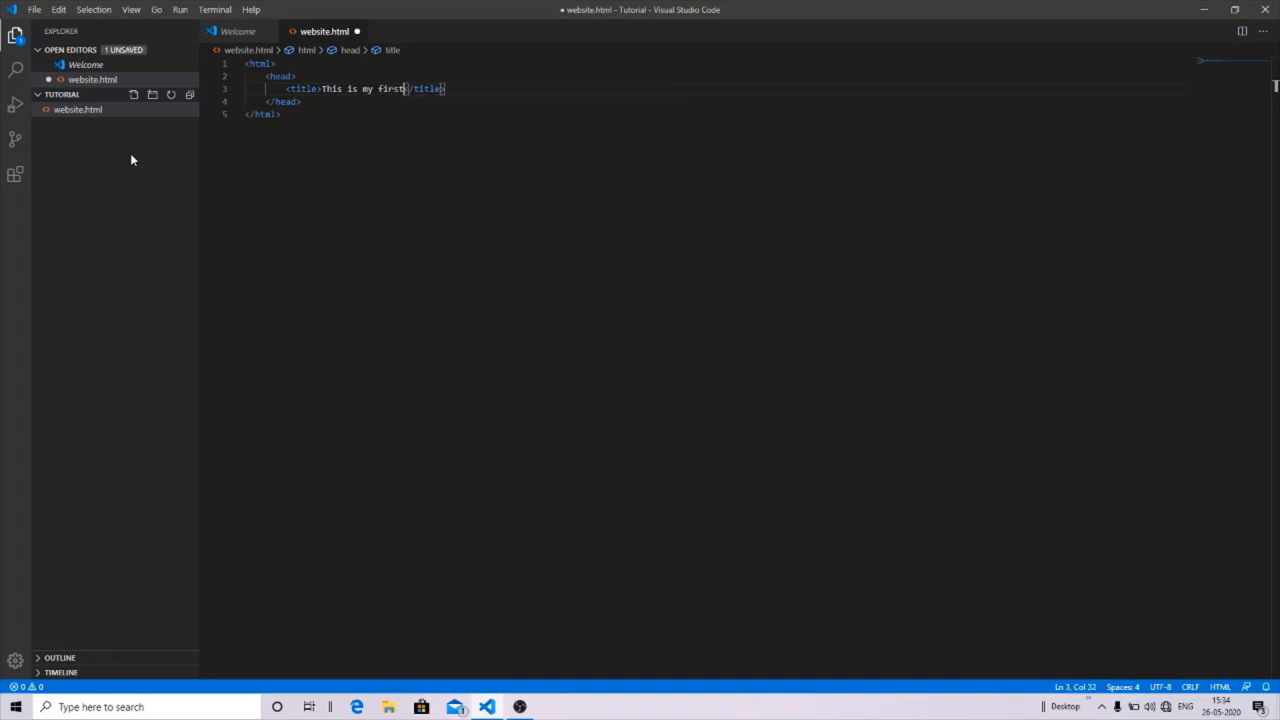
type("website")
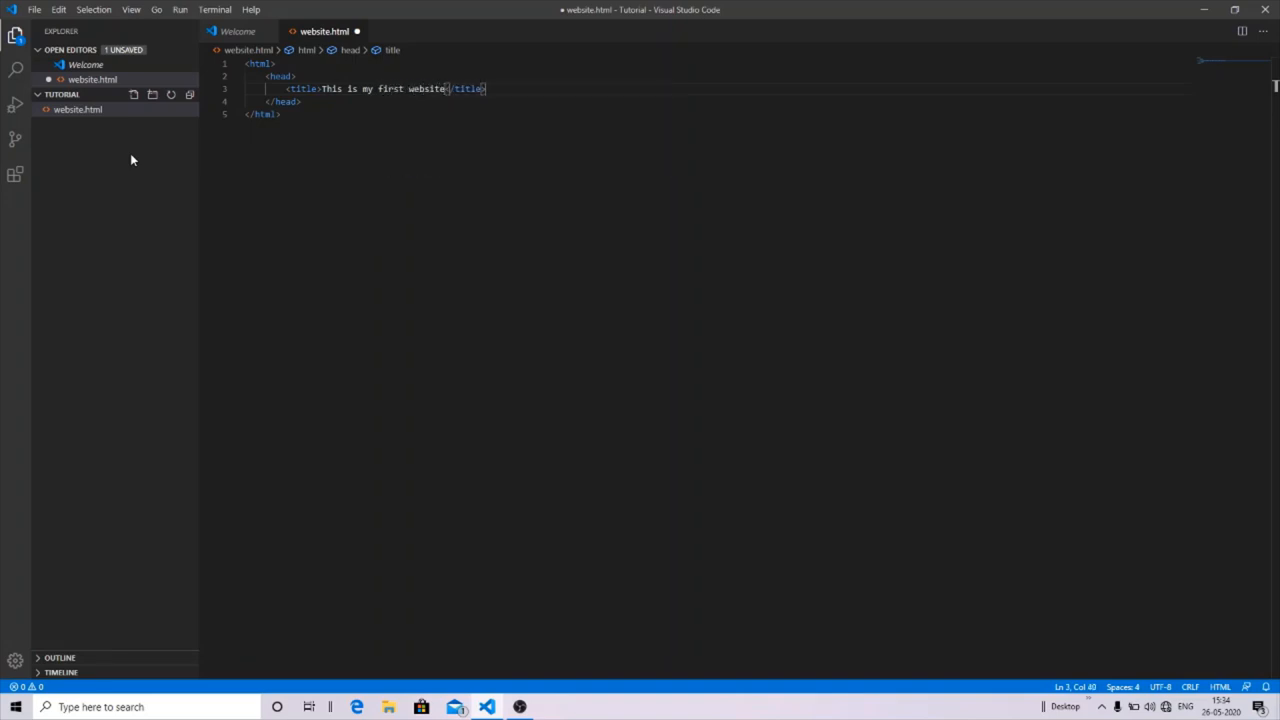
right_click(264, 112)
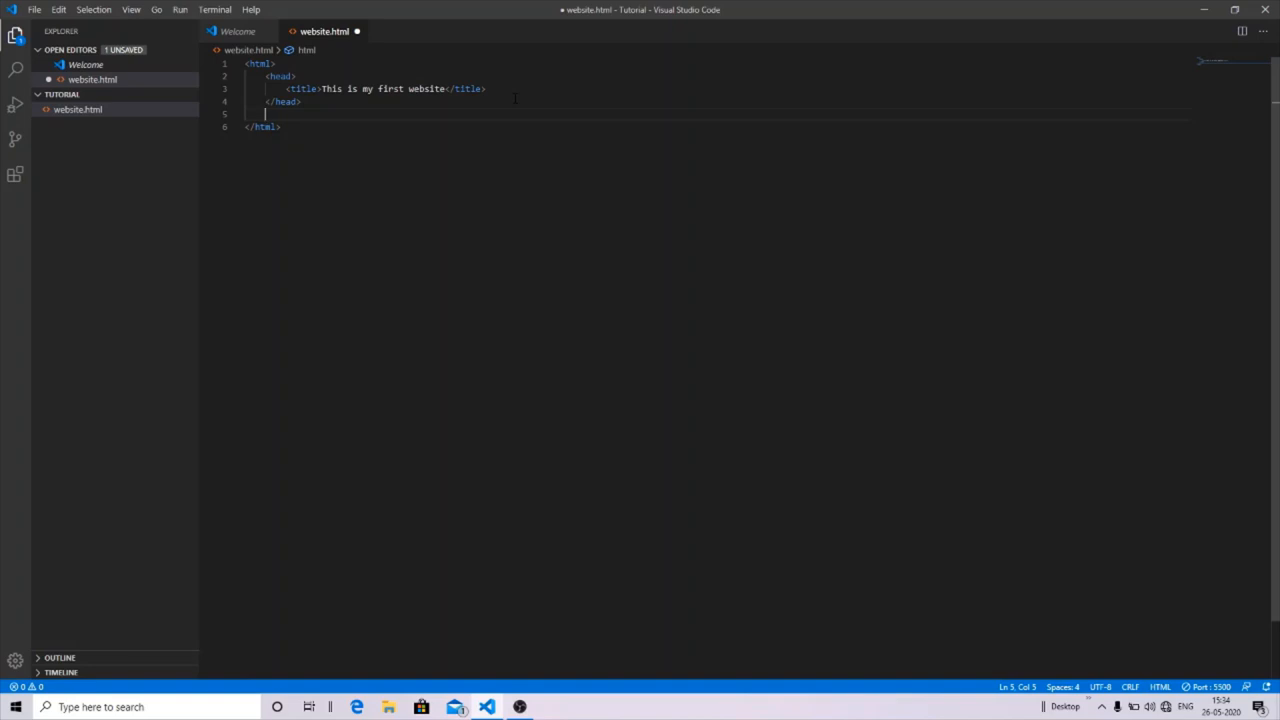
Add a body with an h1 heading 'Speed academy', preview it, and start a new line below
type("<body>")
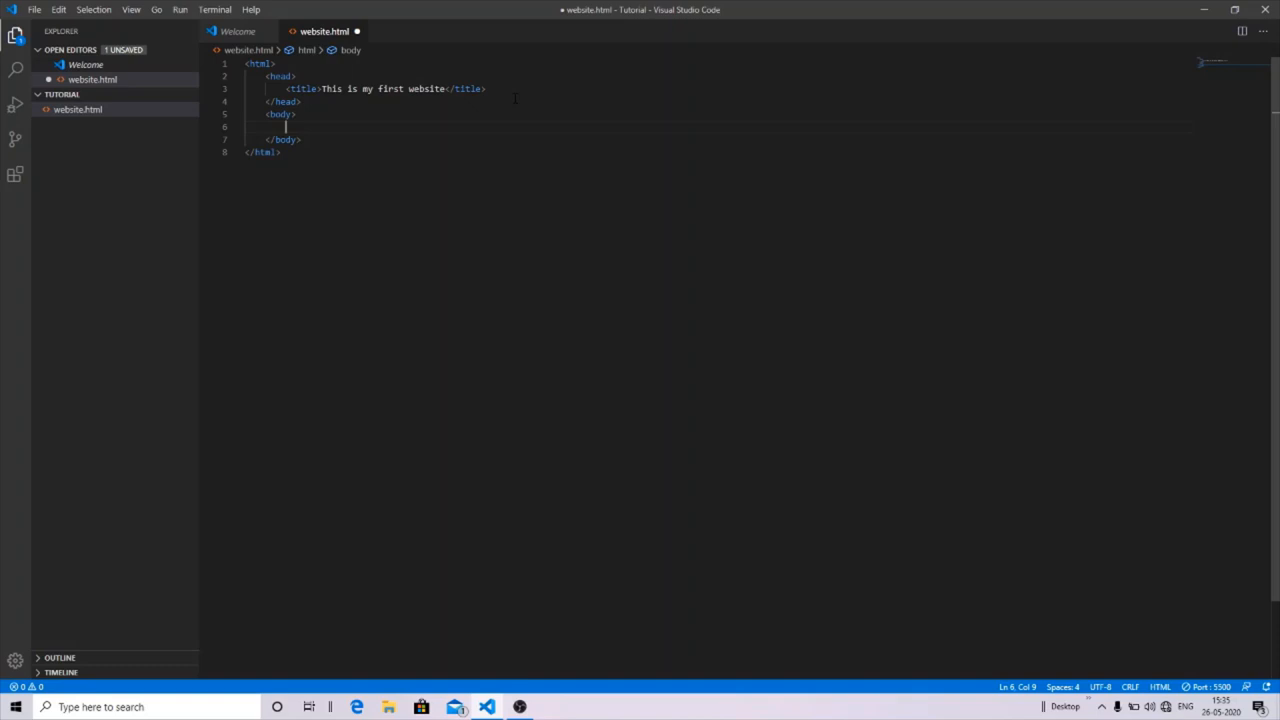
type("<h1>")
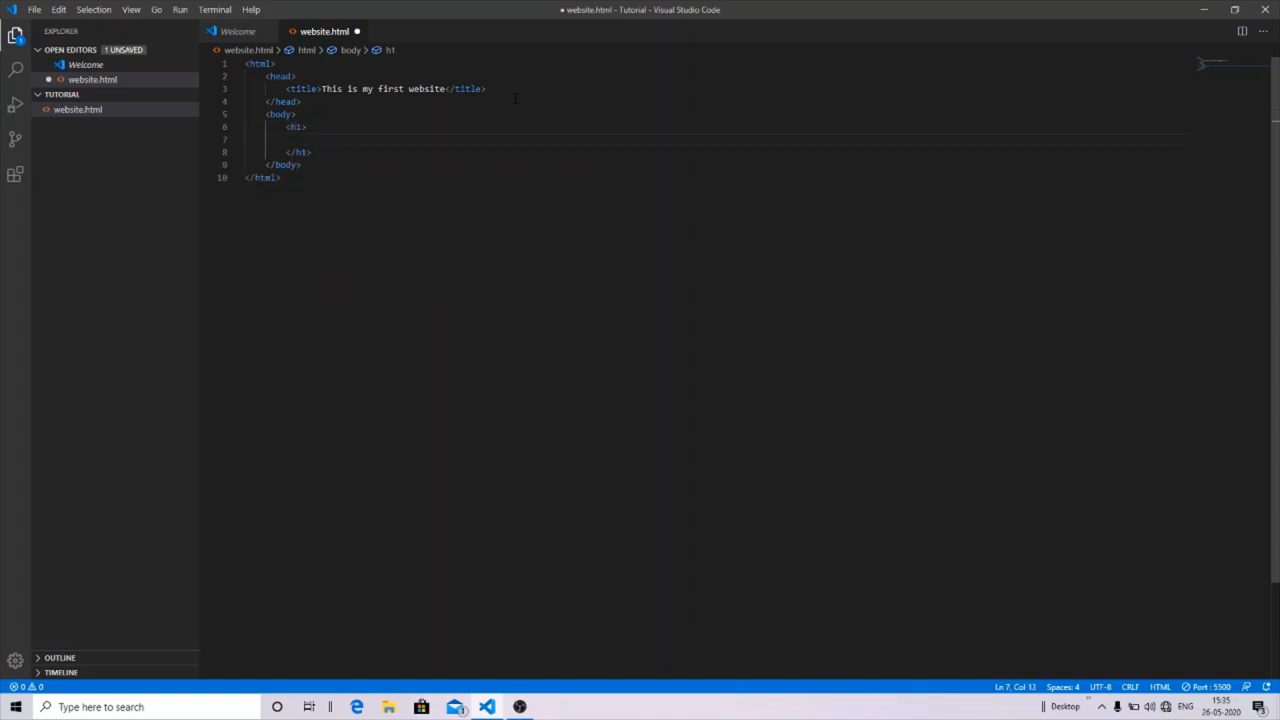
type("Speed ac")
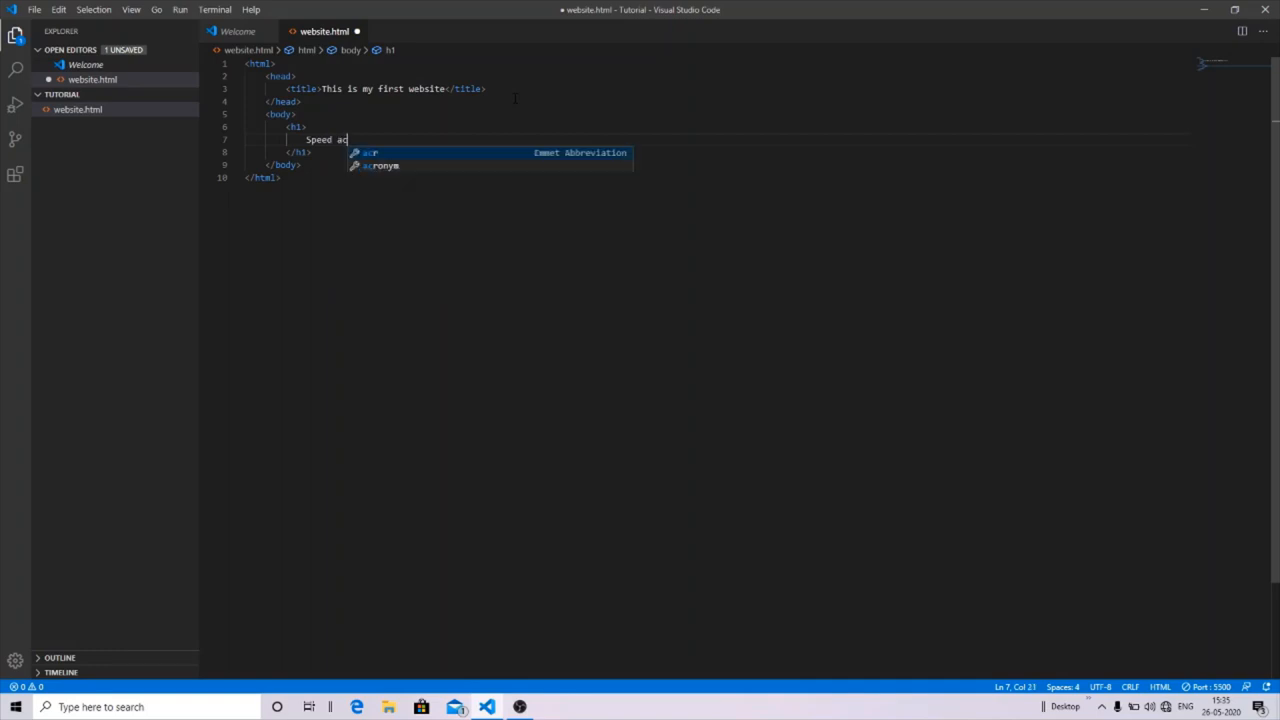
type("ademy")
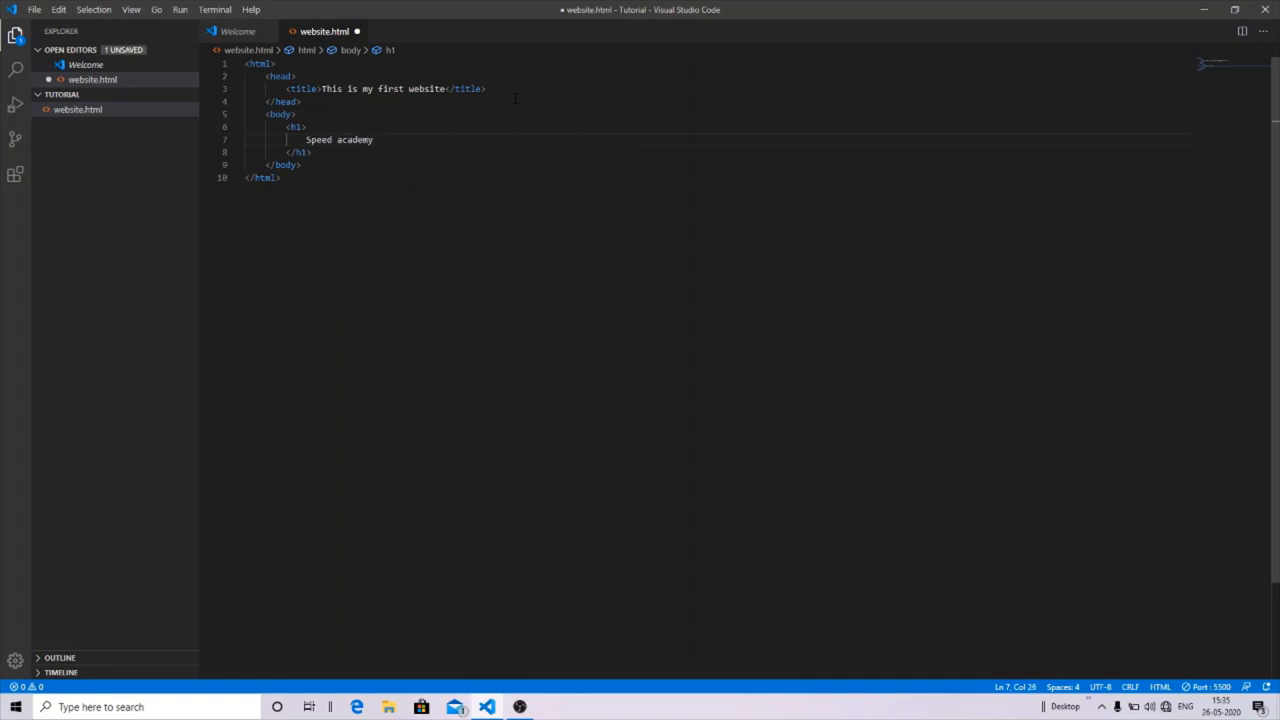
right_click(280, 114)
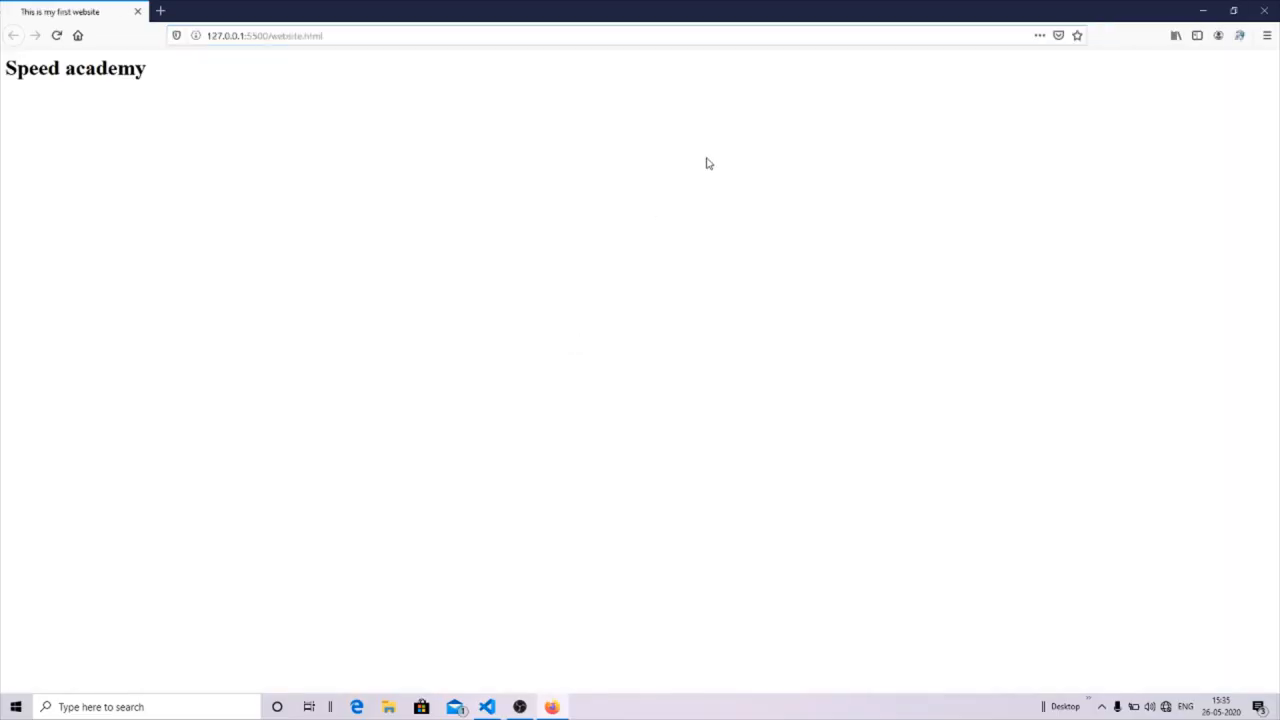
left_click(488, 708)
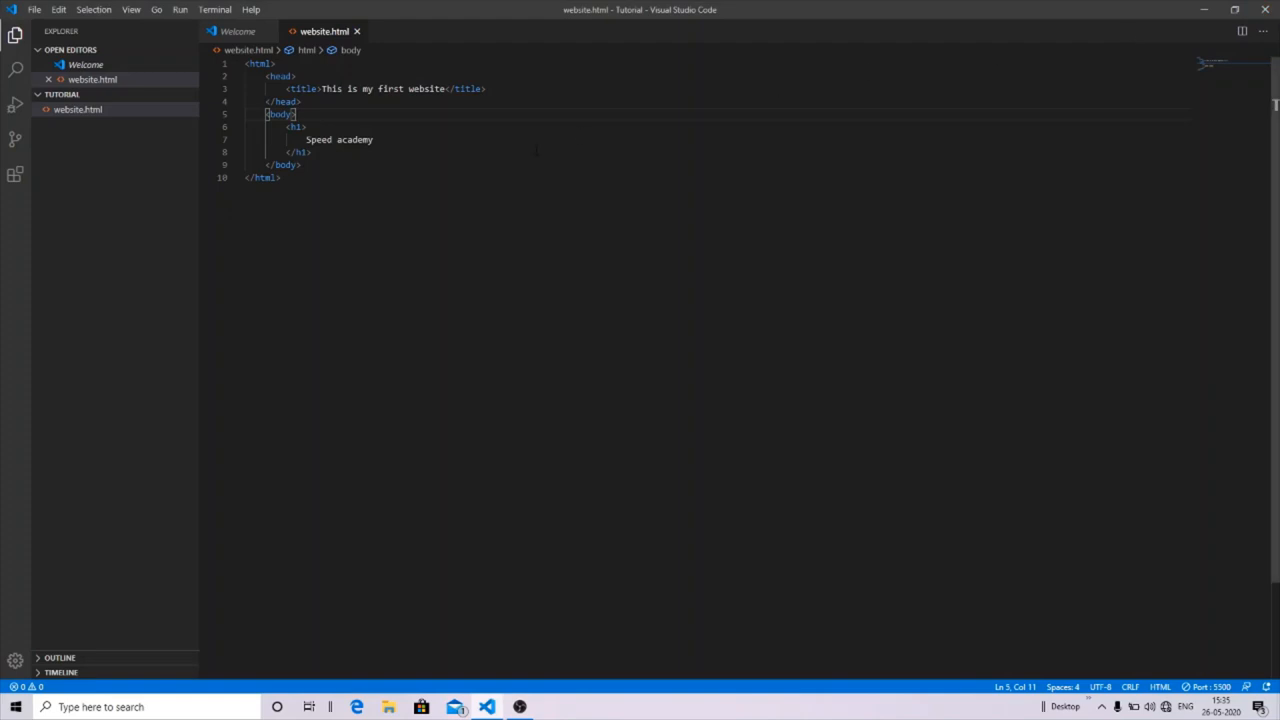
key("Enter")
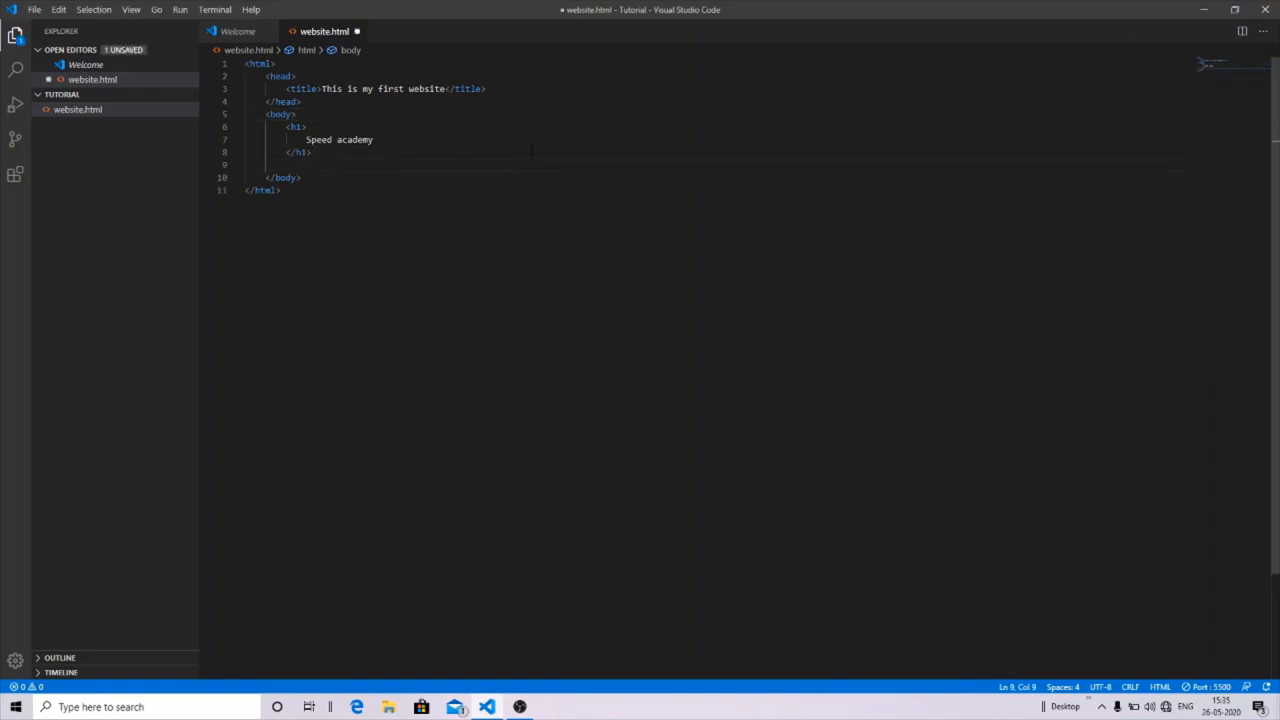
Add h2 and h3 headings reading 'Speed academy' below the h1 and check them in the preview
type("<h2></h2>")
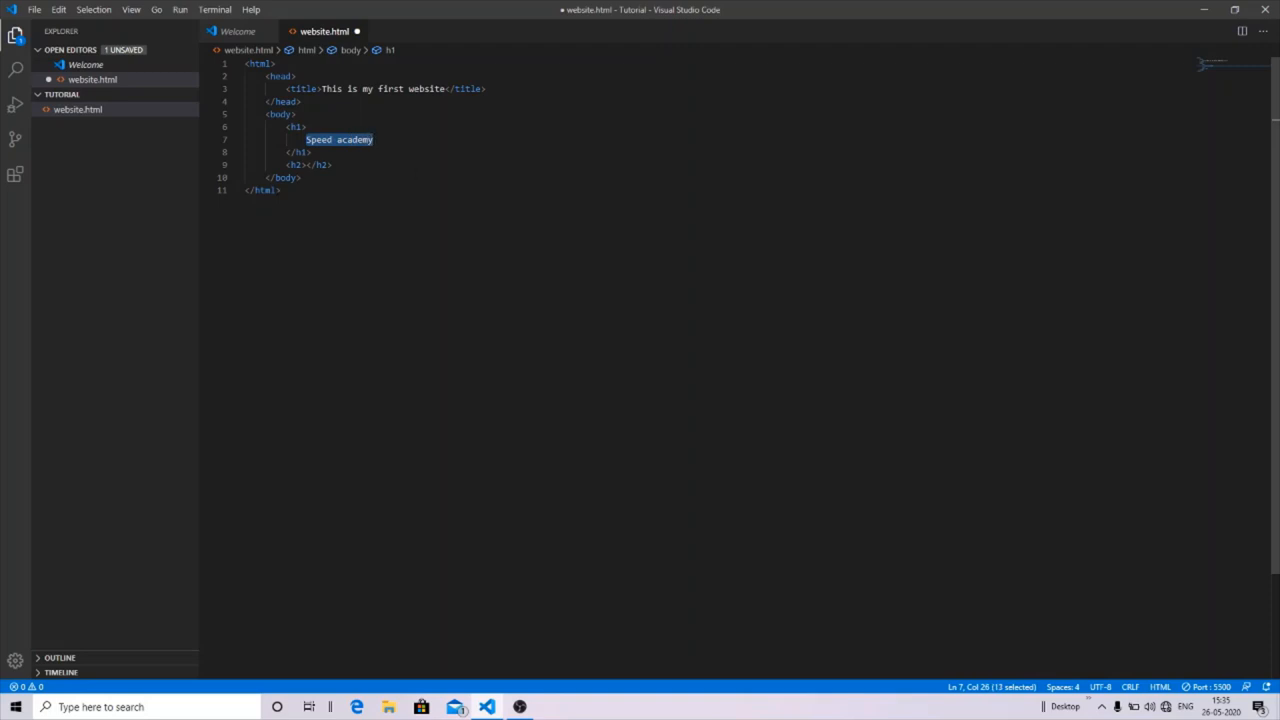
type("Speed academy")
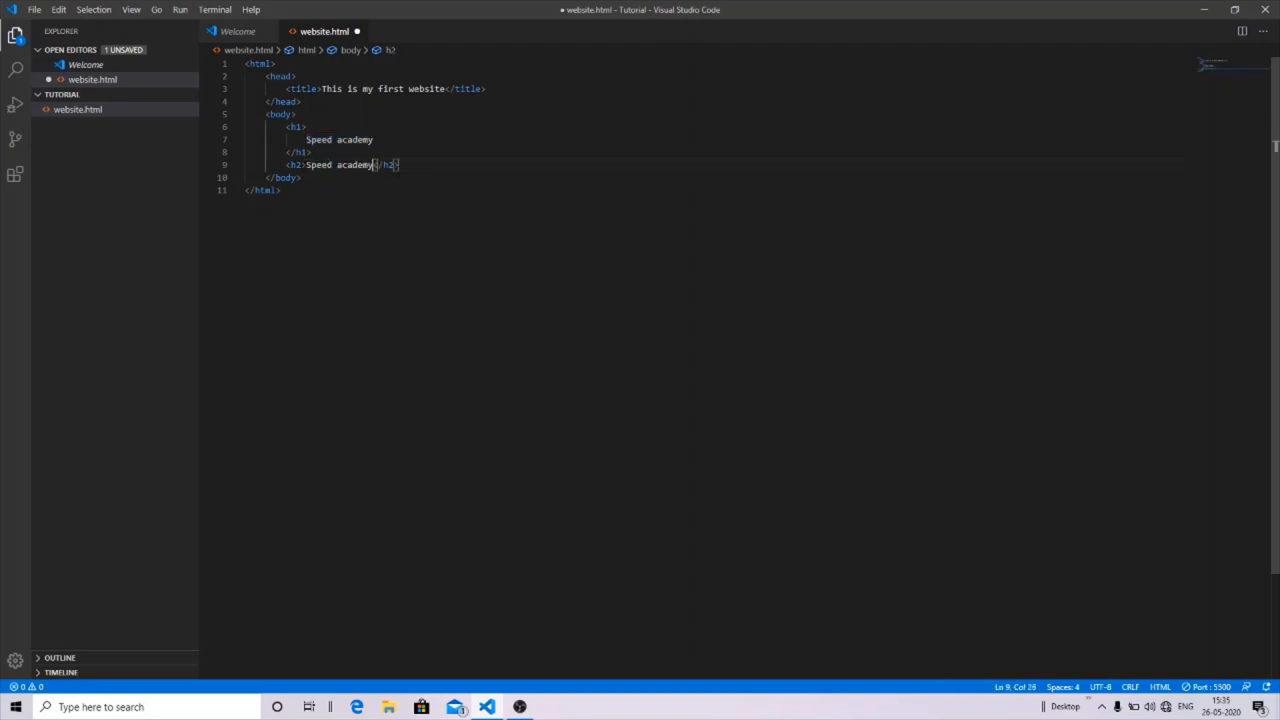
key("Enter")
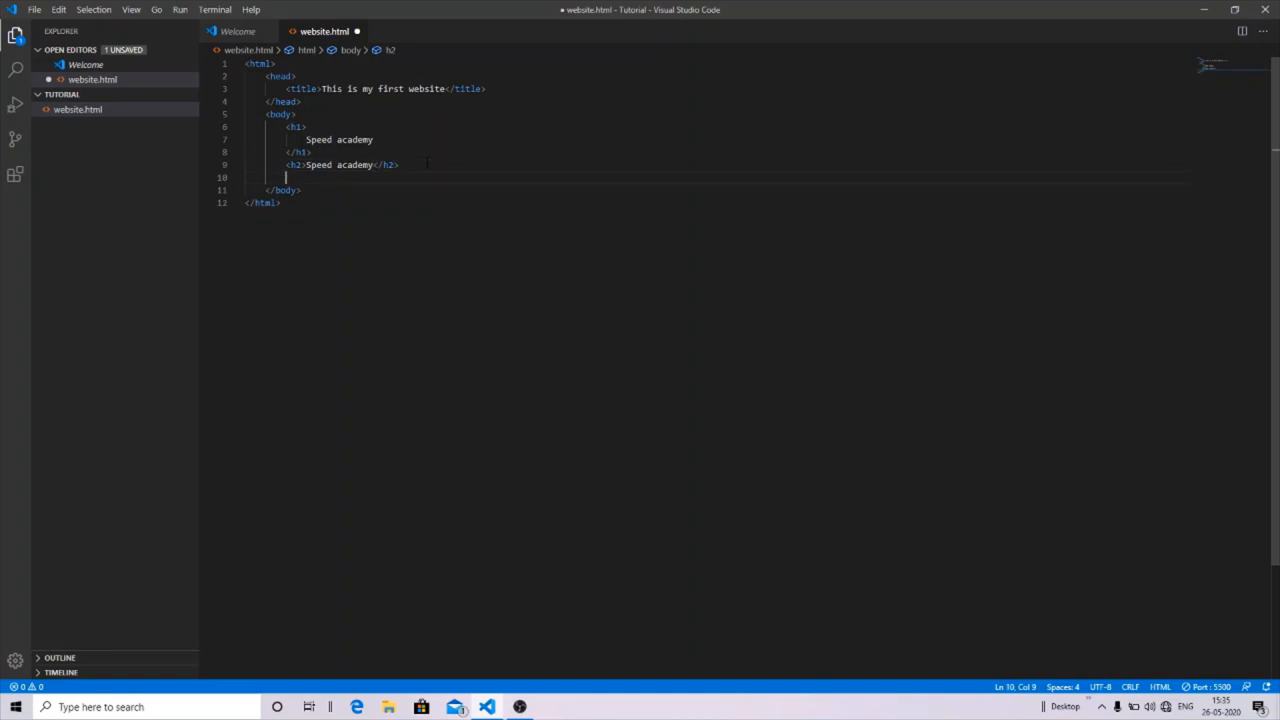
type("<h3></h3>")
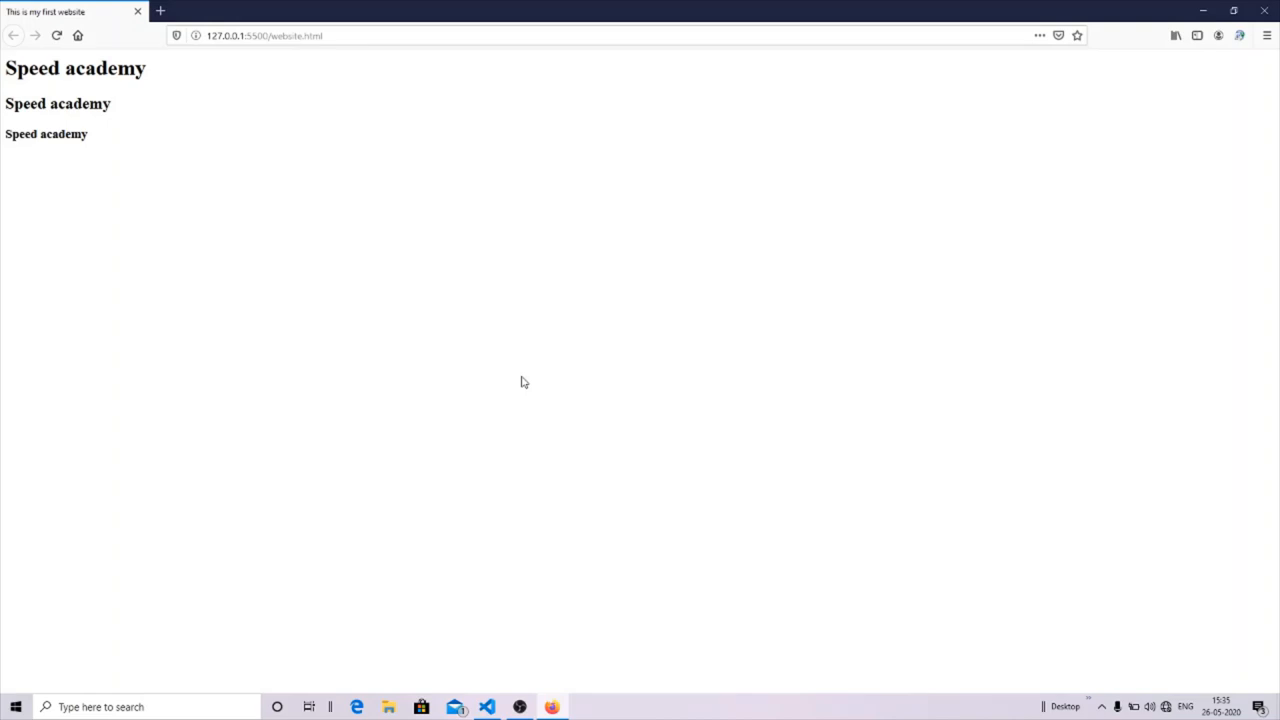
mouse_move(1264, 12)
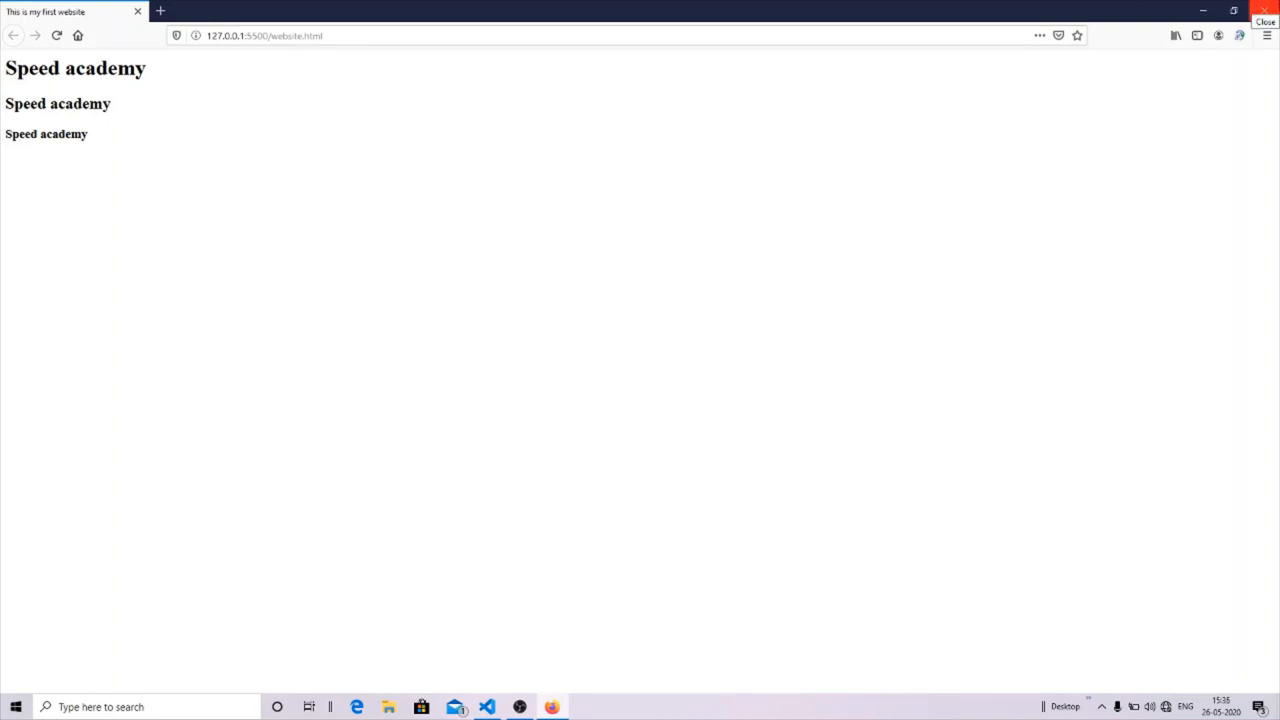
left_click(488, 708)
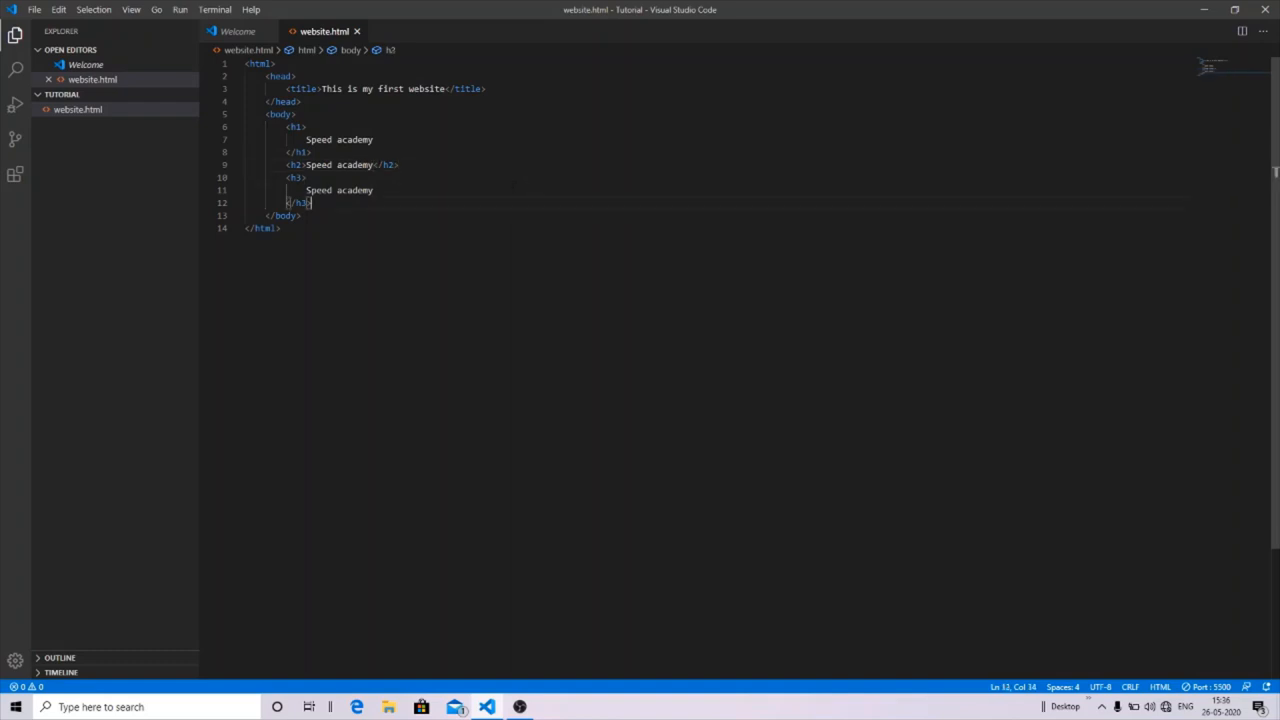
Add a paragraph introducing Speed Sharma's tutorial on how to build a website below the headings
key("Enter")
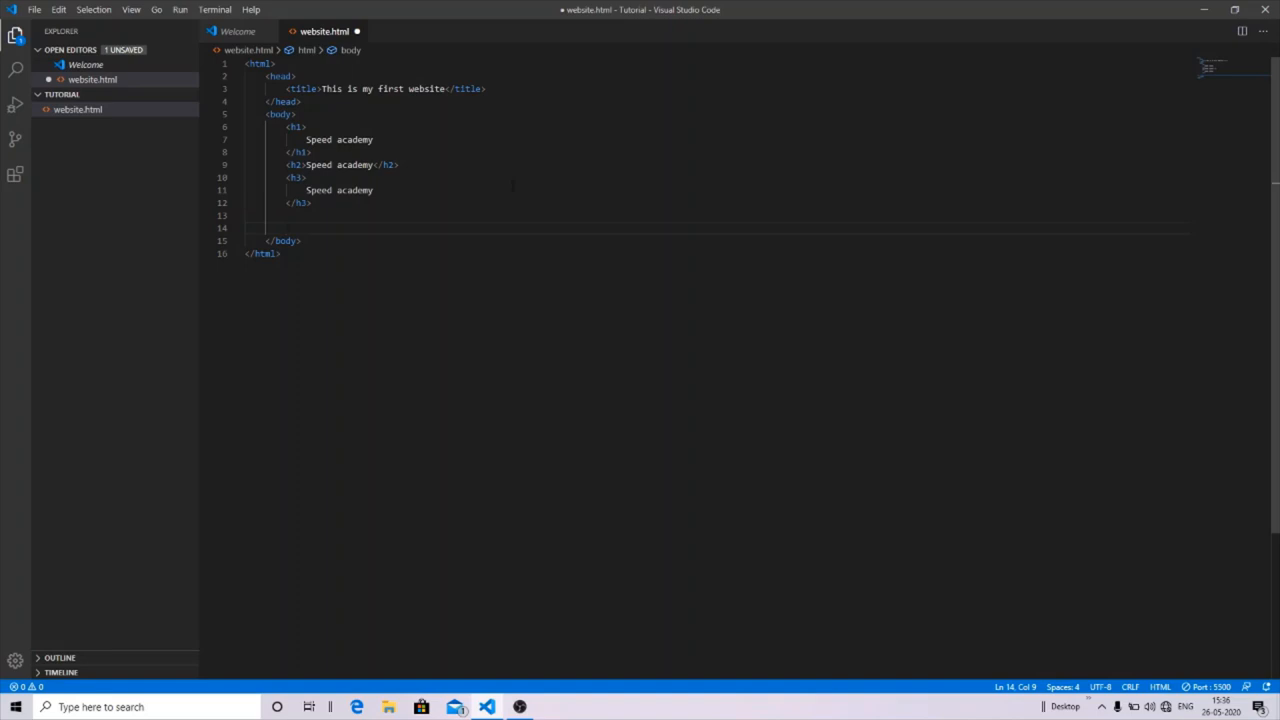
type("<p></p>")
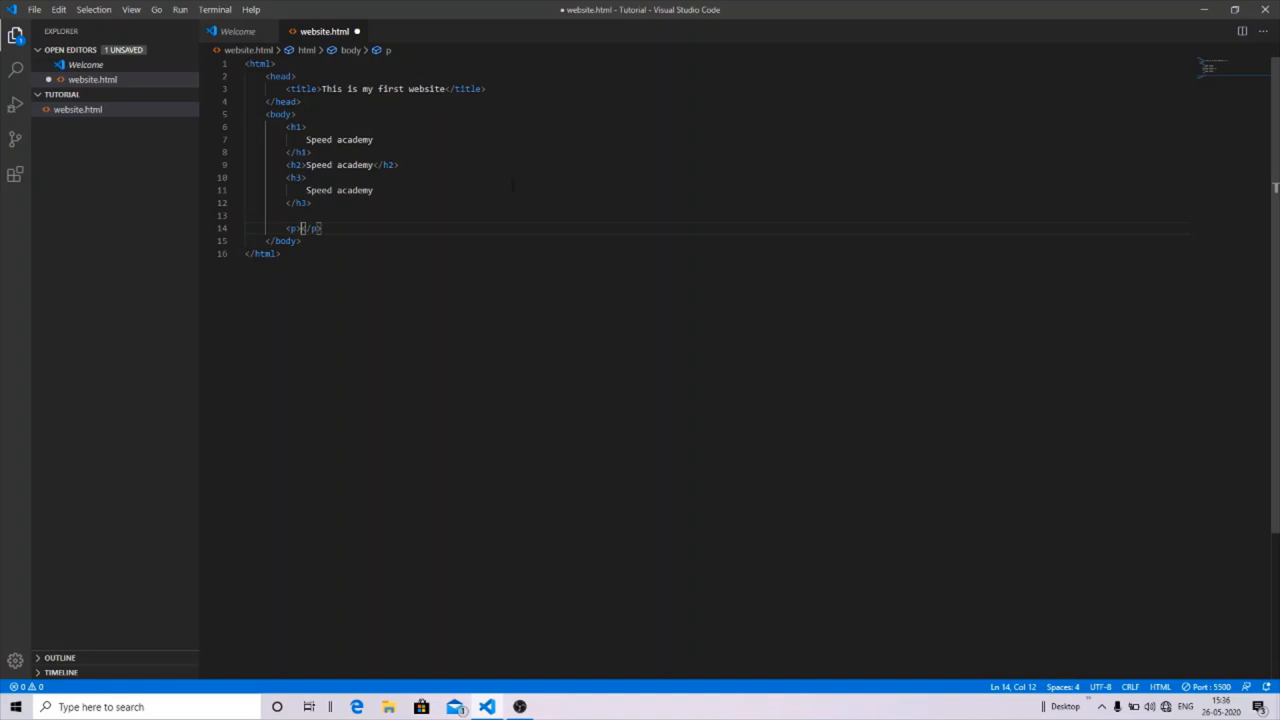
type("Hello my name")
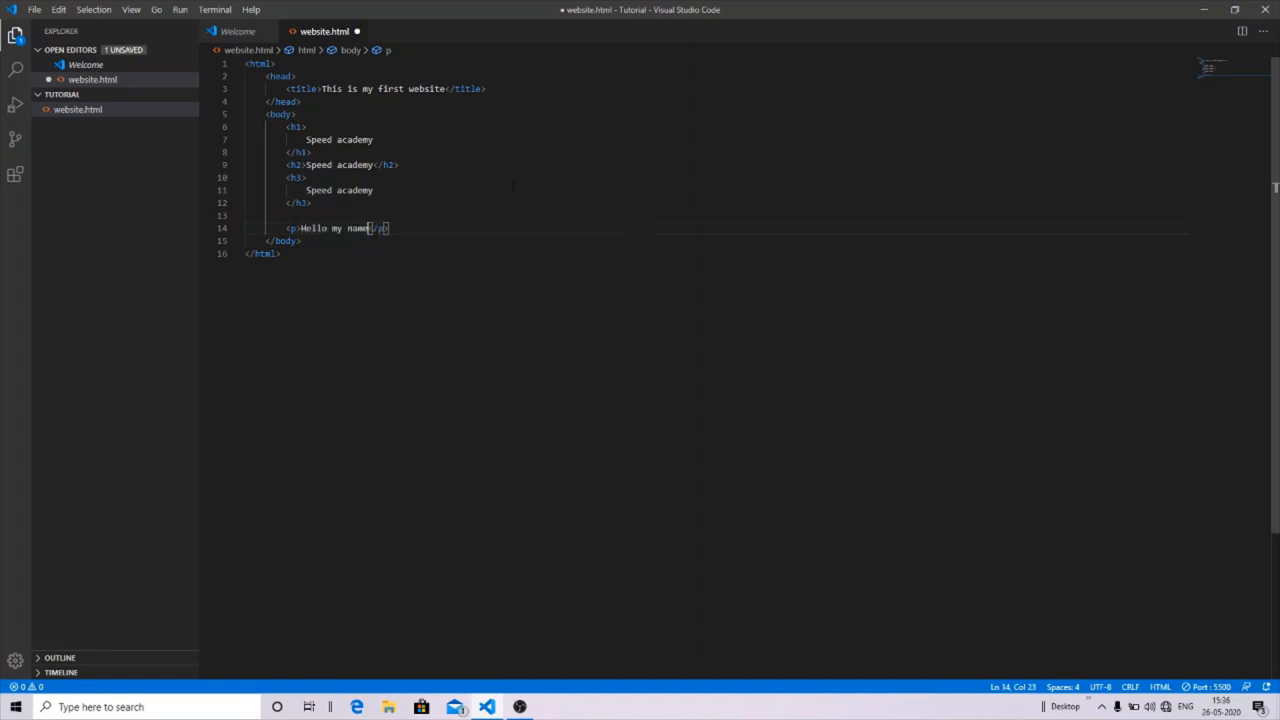
type("is speed h")
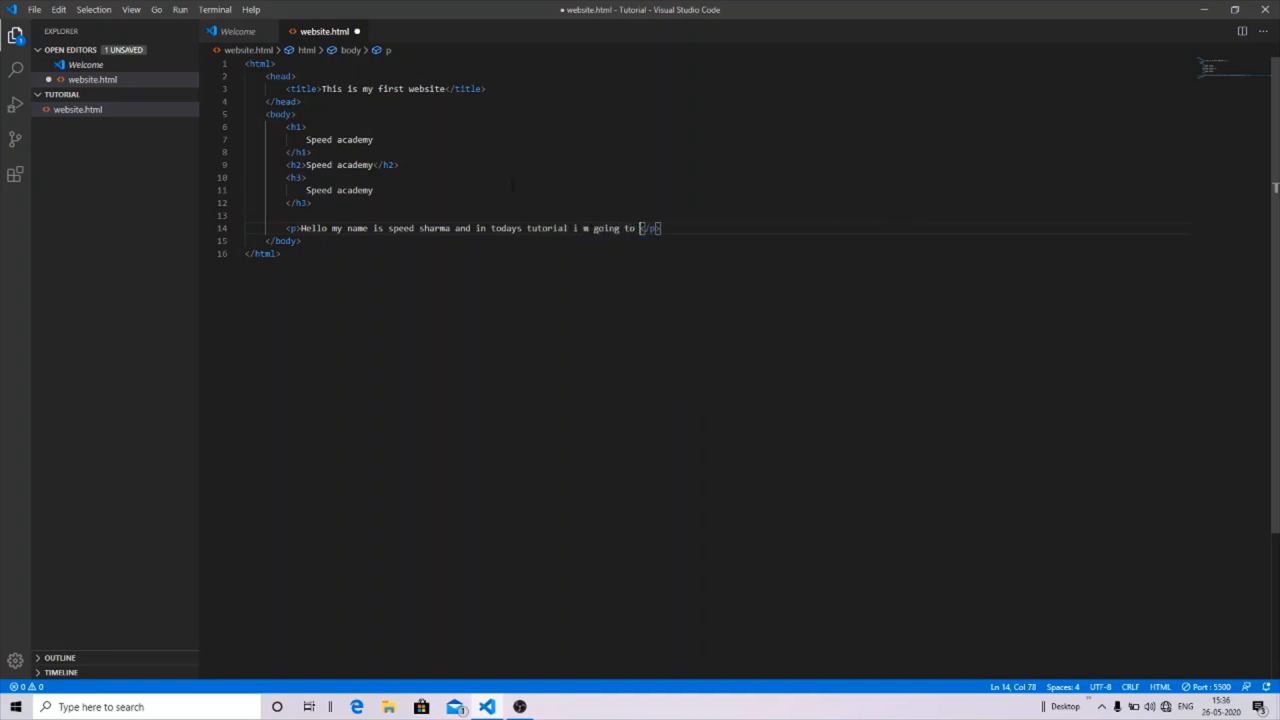
type("teach how to")
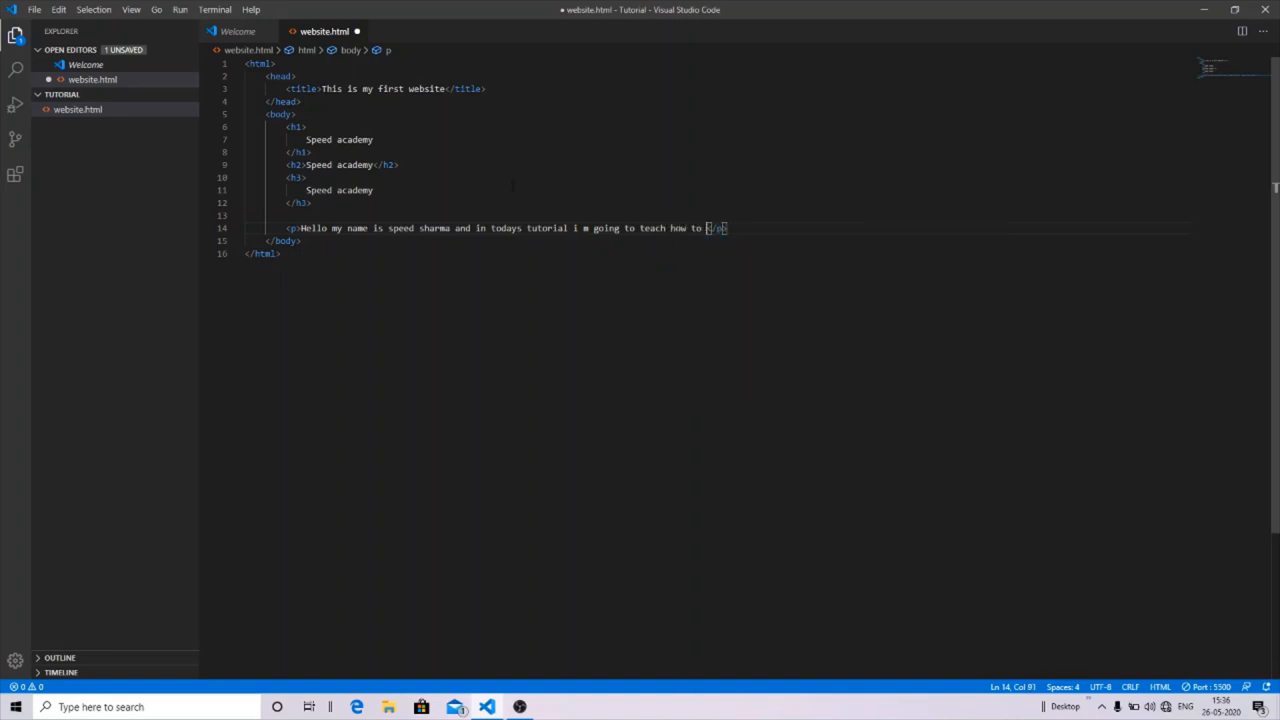
type("build a")
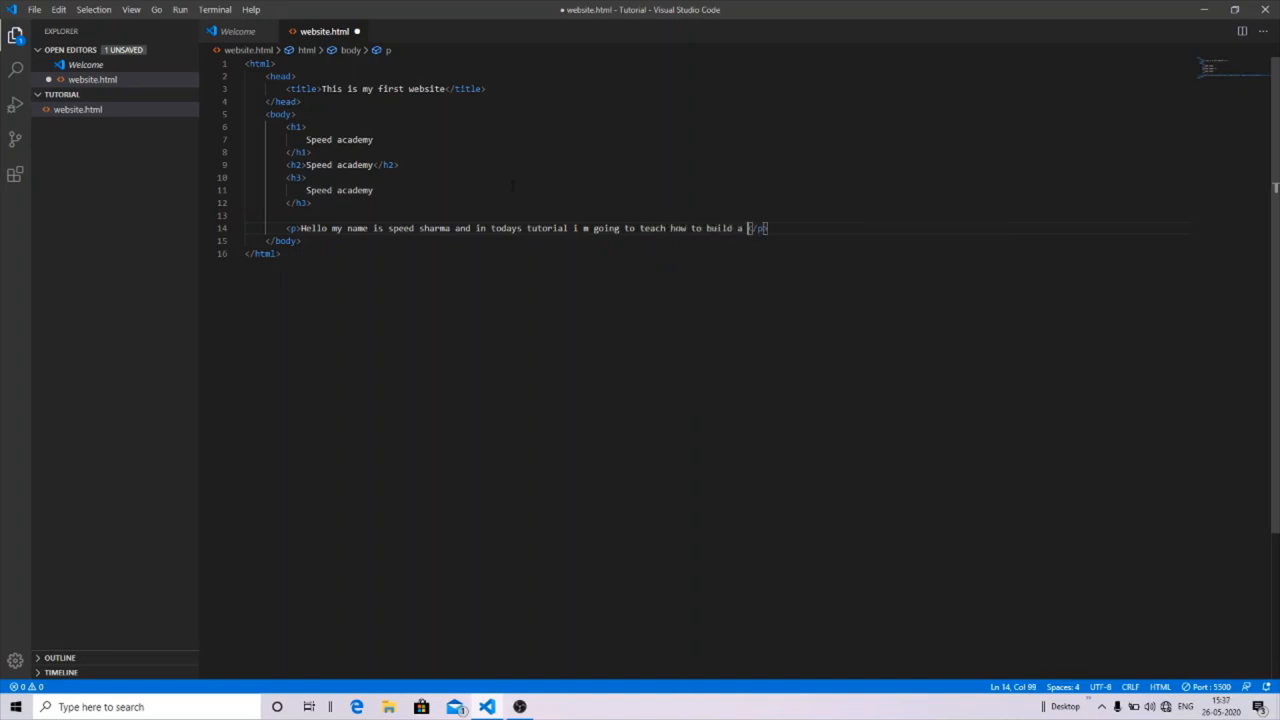
type("website")
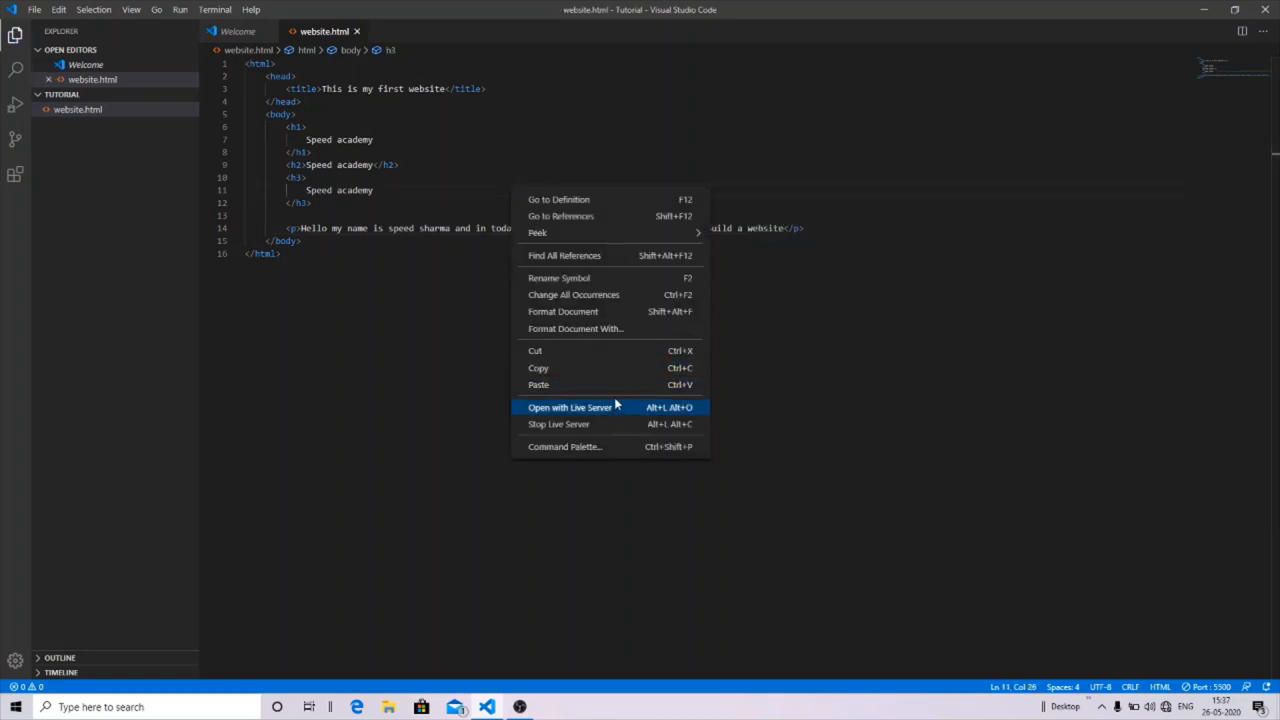
Preview the three headings and introduction paragraph in Firefox, then close it
left_click(568, 408)
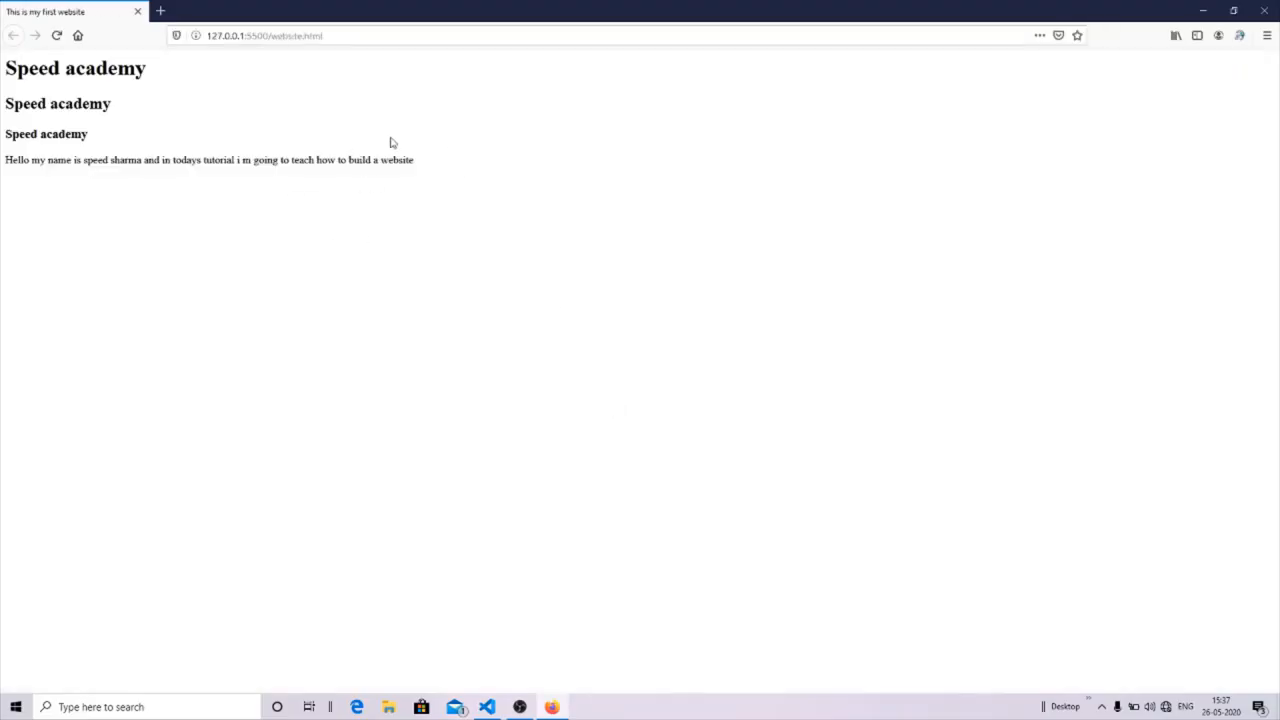
mouse_move(384, 160)
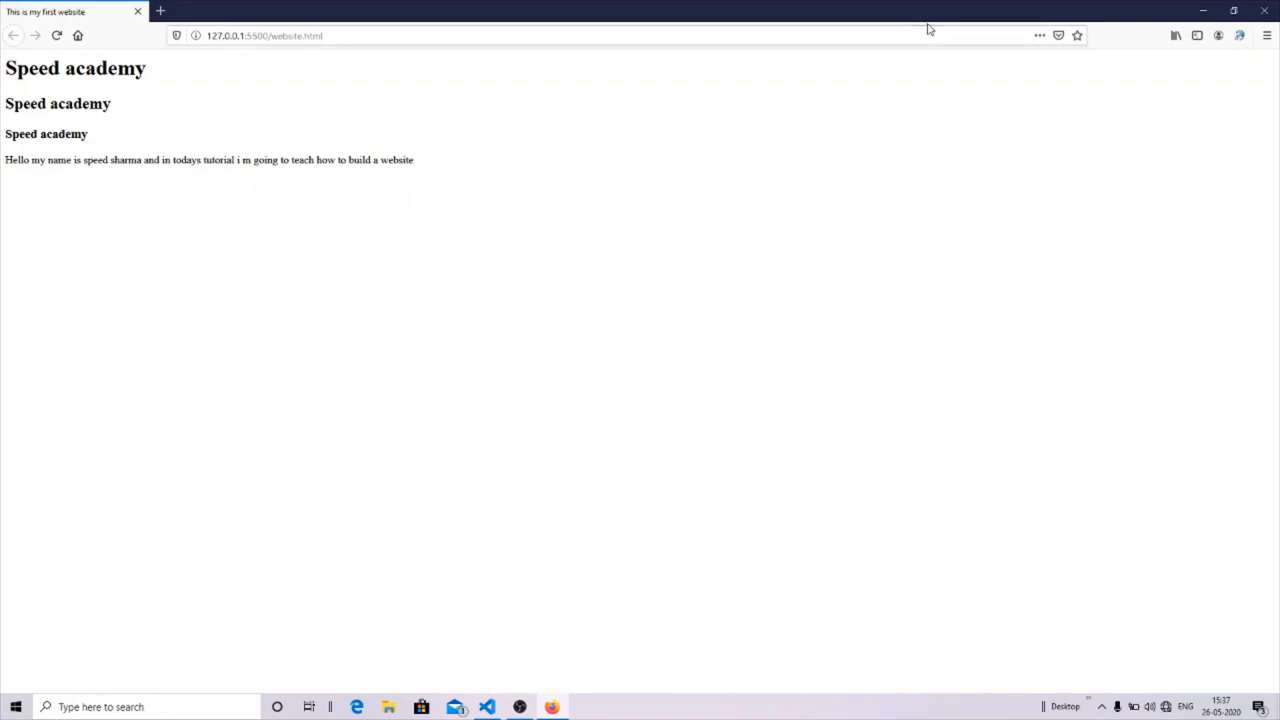
left_click(488, 706)
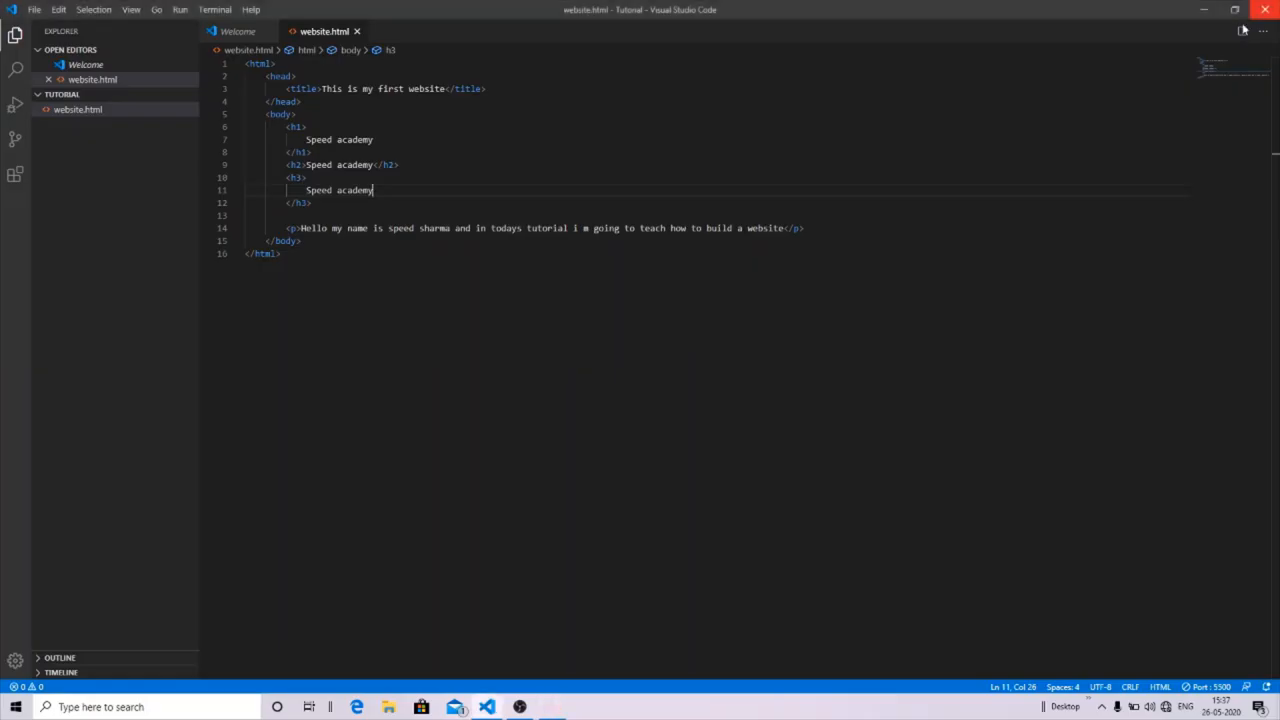
Insert blank lines between the h3 heading and the paragraph, then select them
left_click(790, 228)
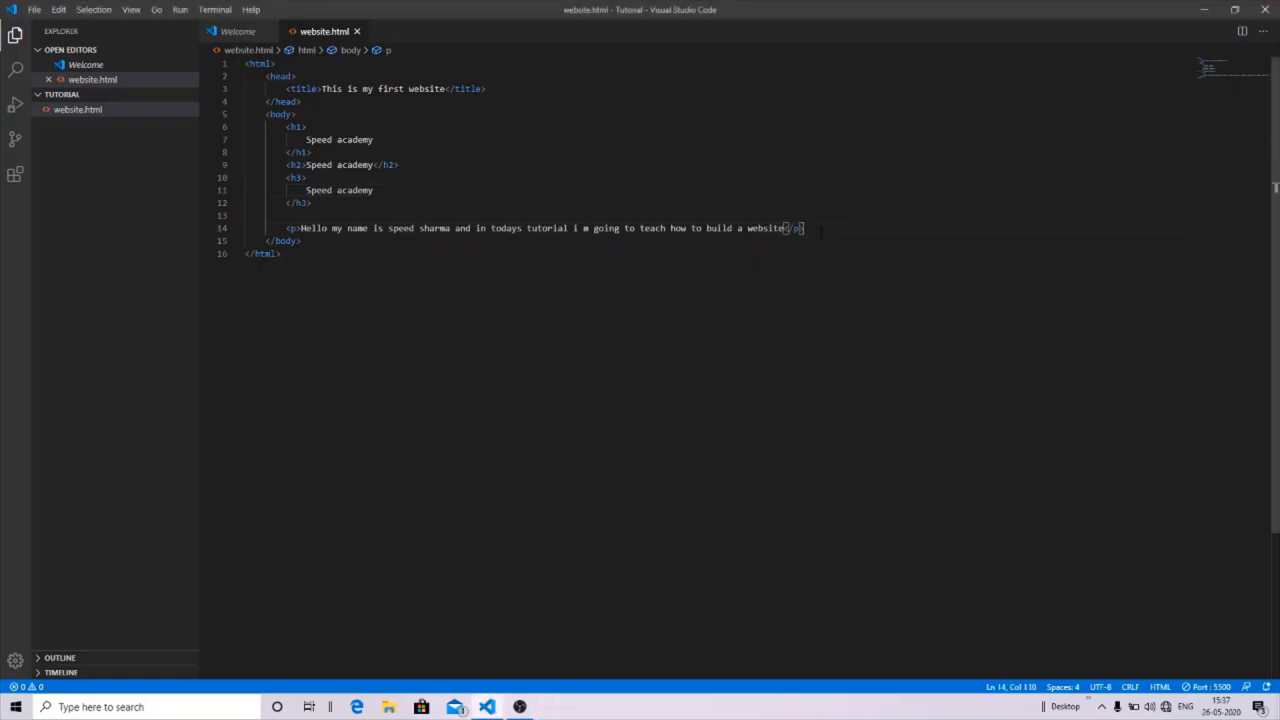
key("Enter")
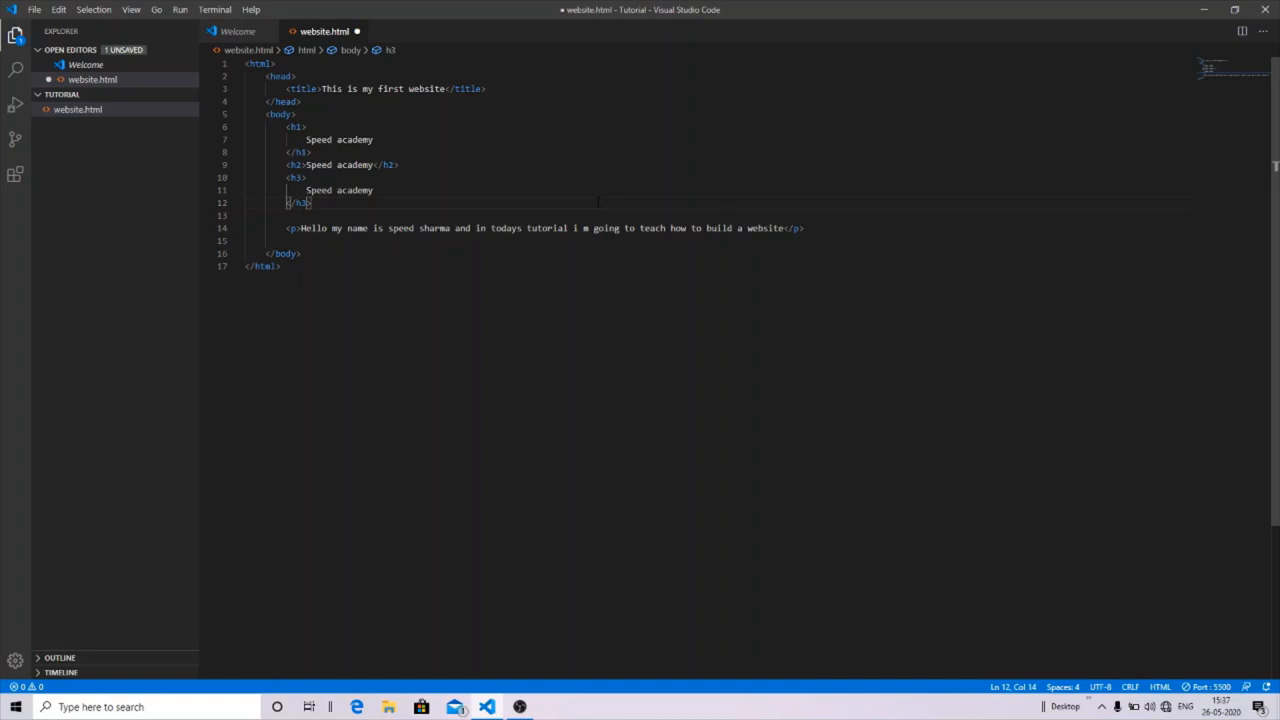
key("Enter")
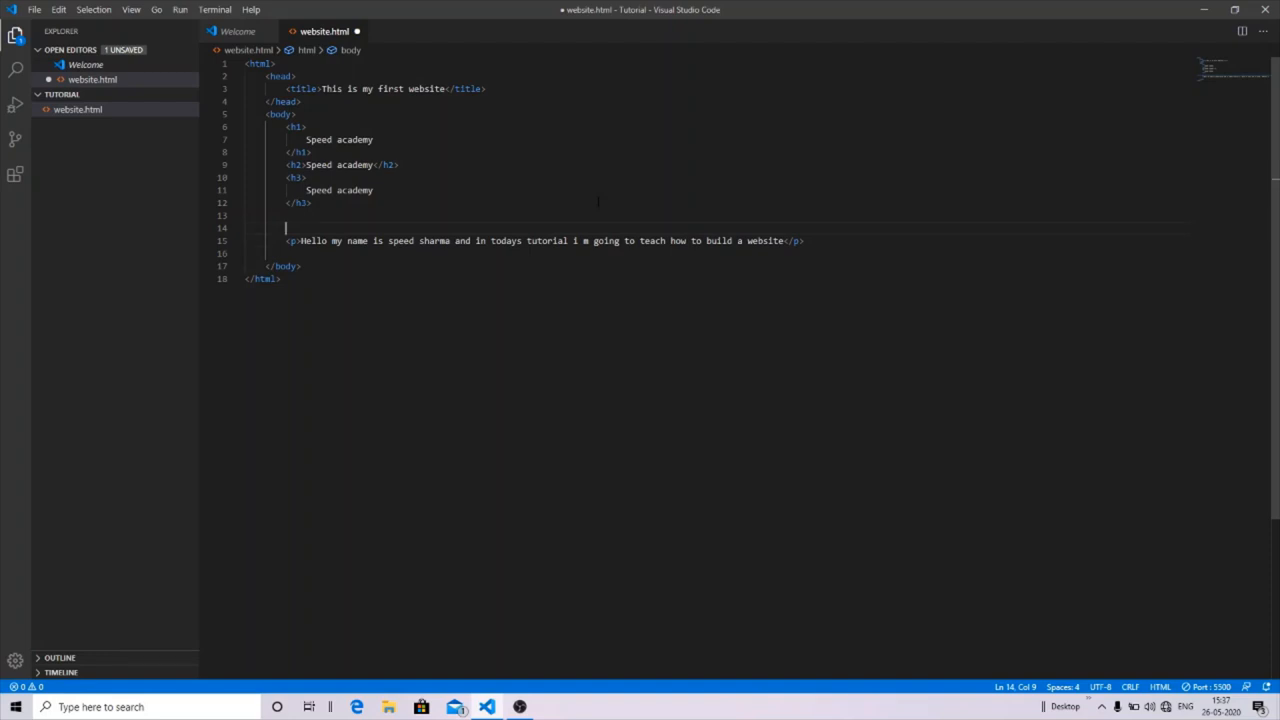
key("enter")
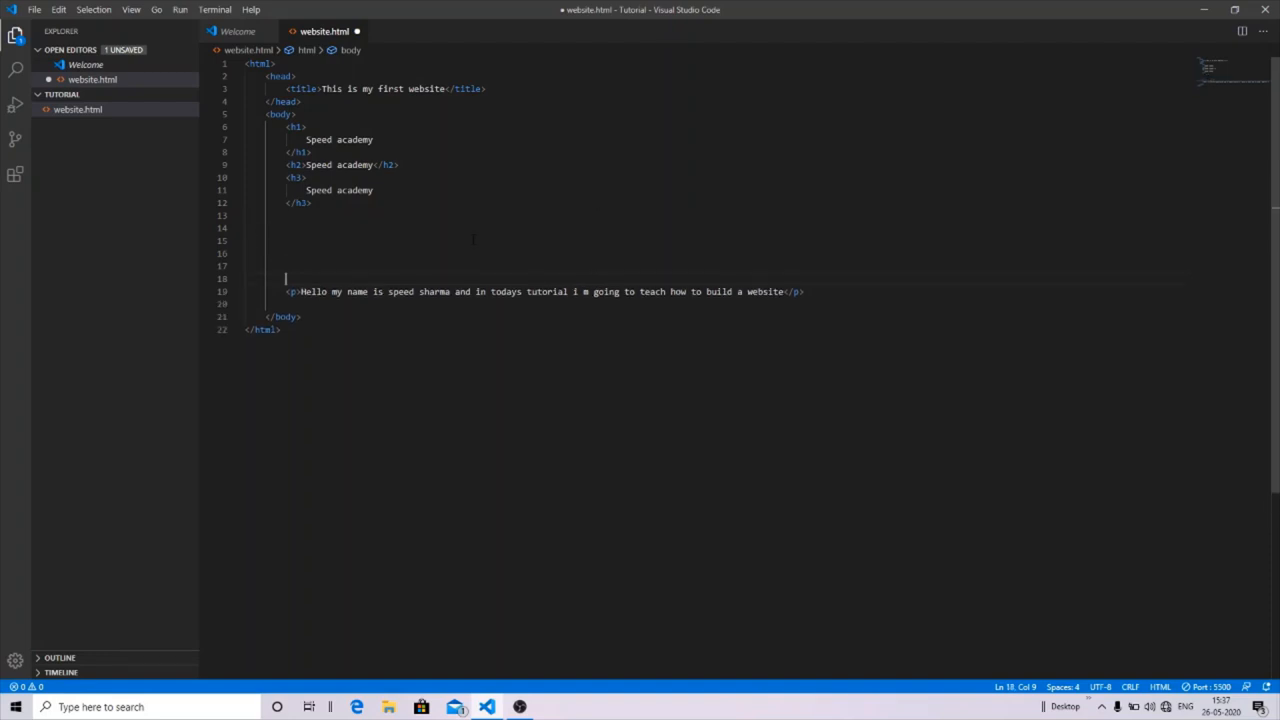
left_click_drag(284, 278, 246, 228)
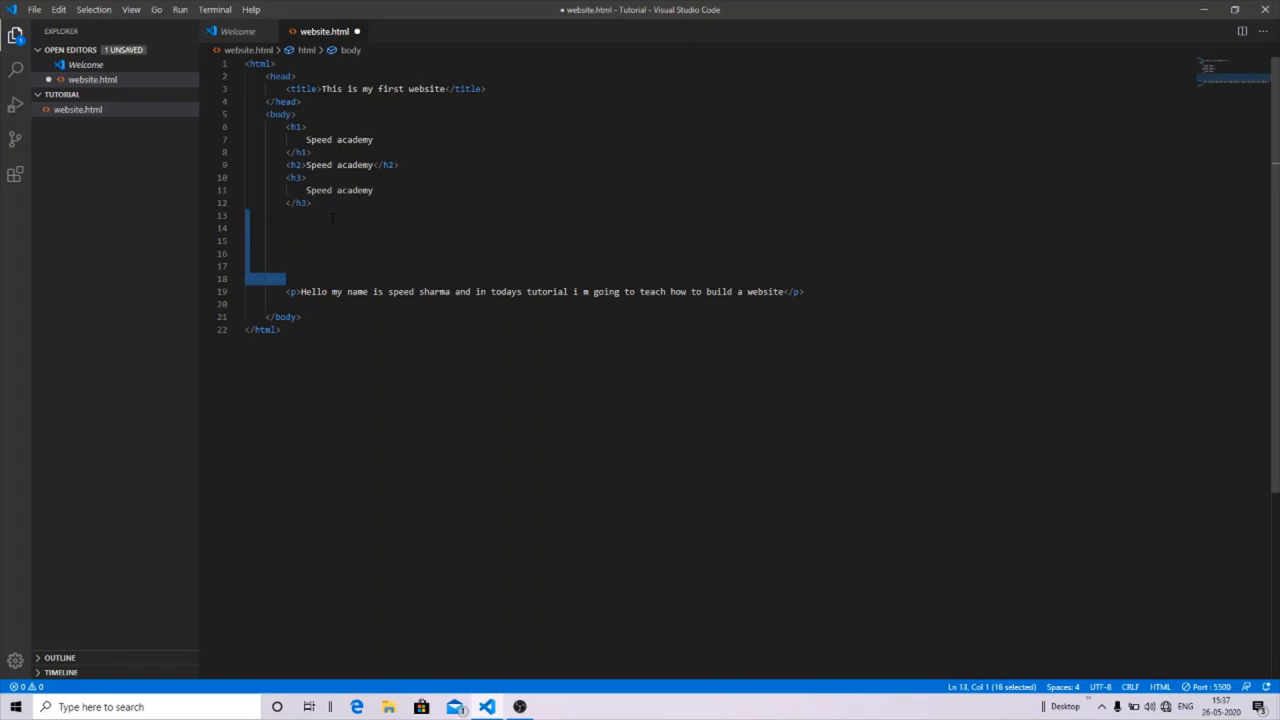
right_click(368, 244)
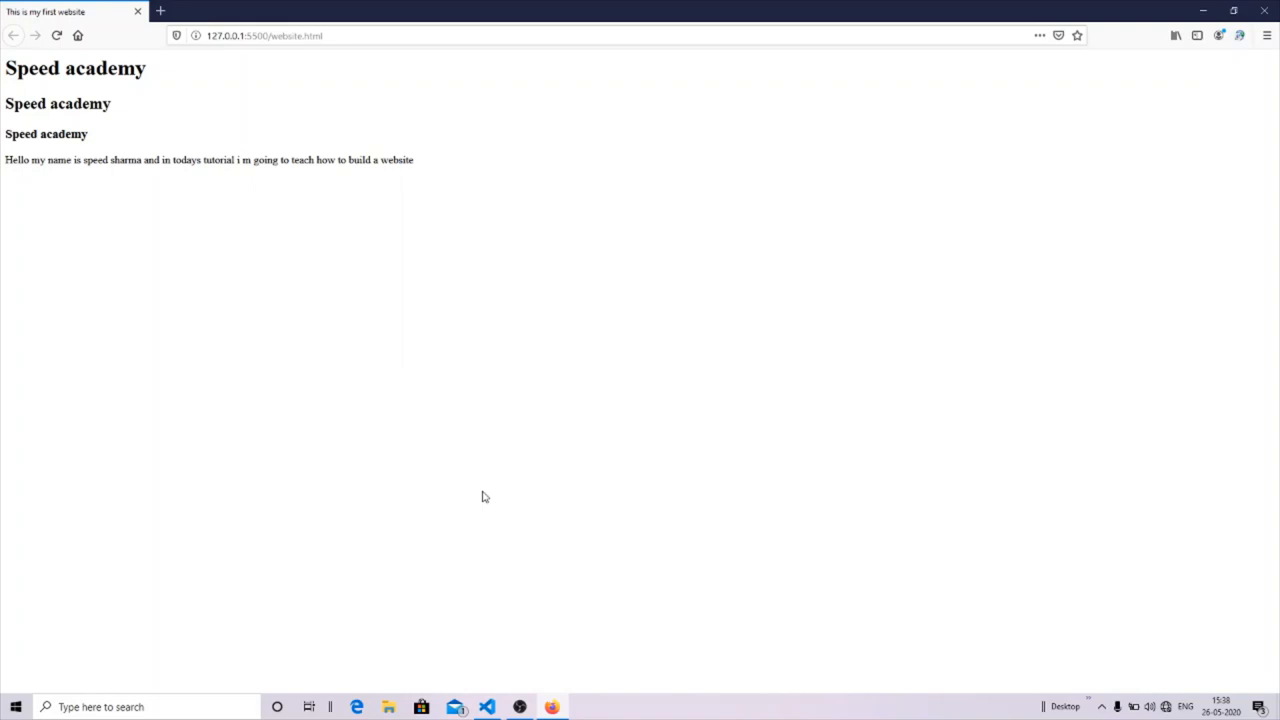
Return from the Firefox preview to website.html in the code editor
left_click(488, 708)
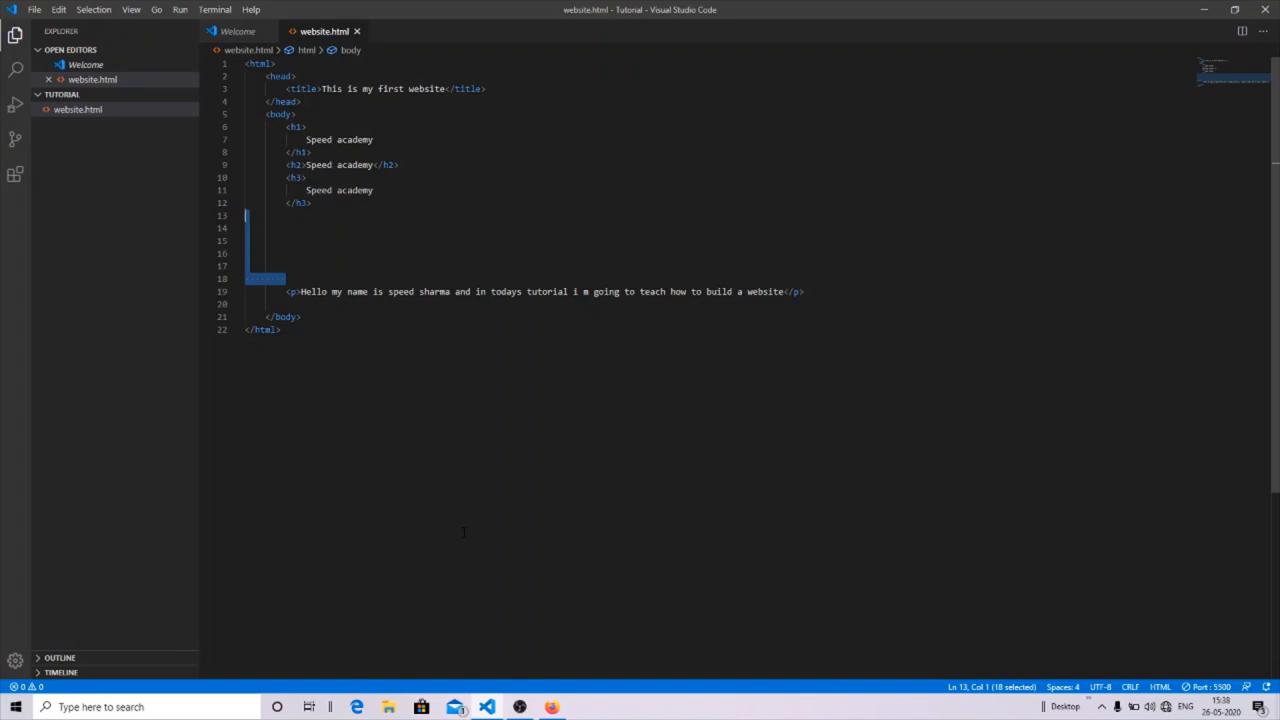
Add a <br> line break on line 13 before the paragraph and launch the Live Server preview
key("Delete")
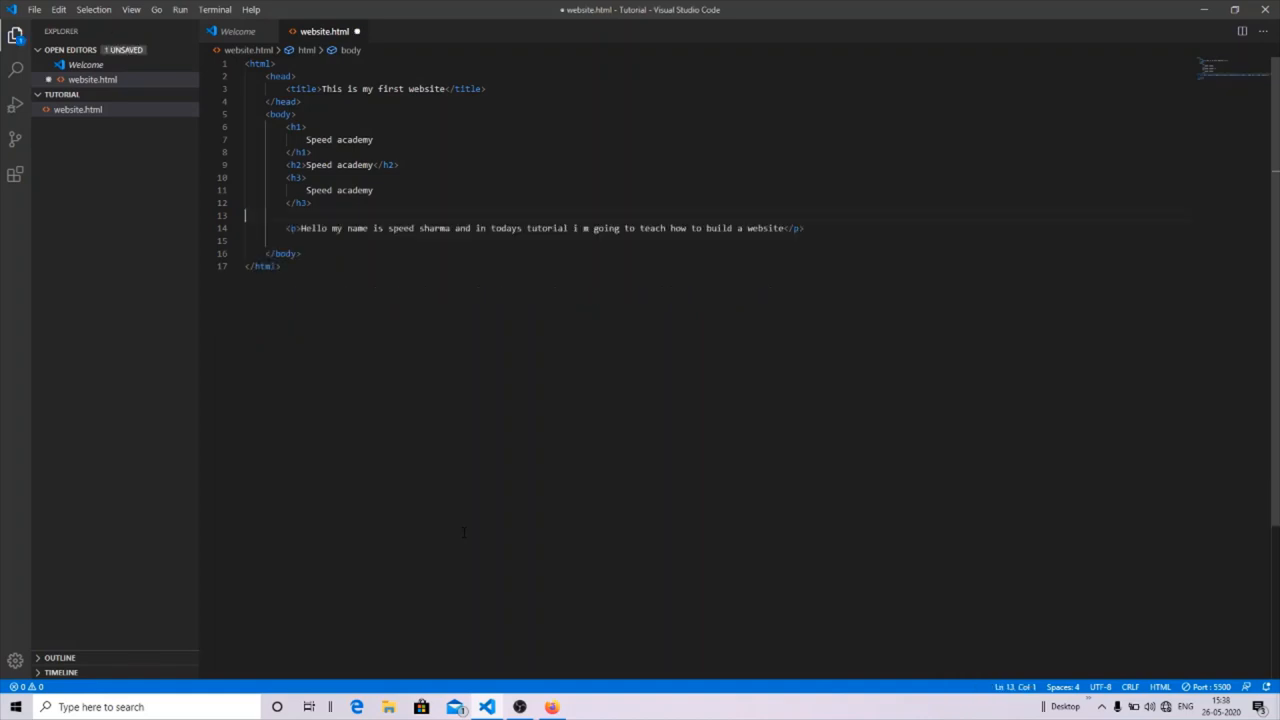
type("<br>")
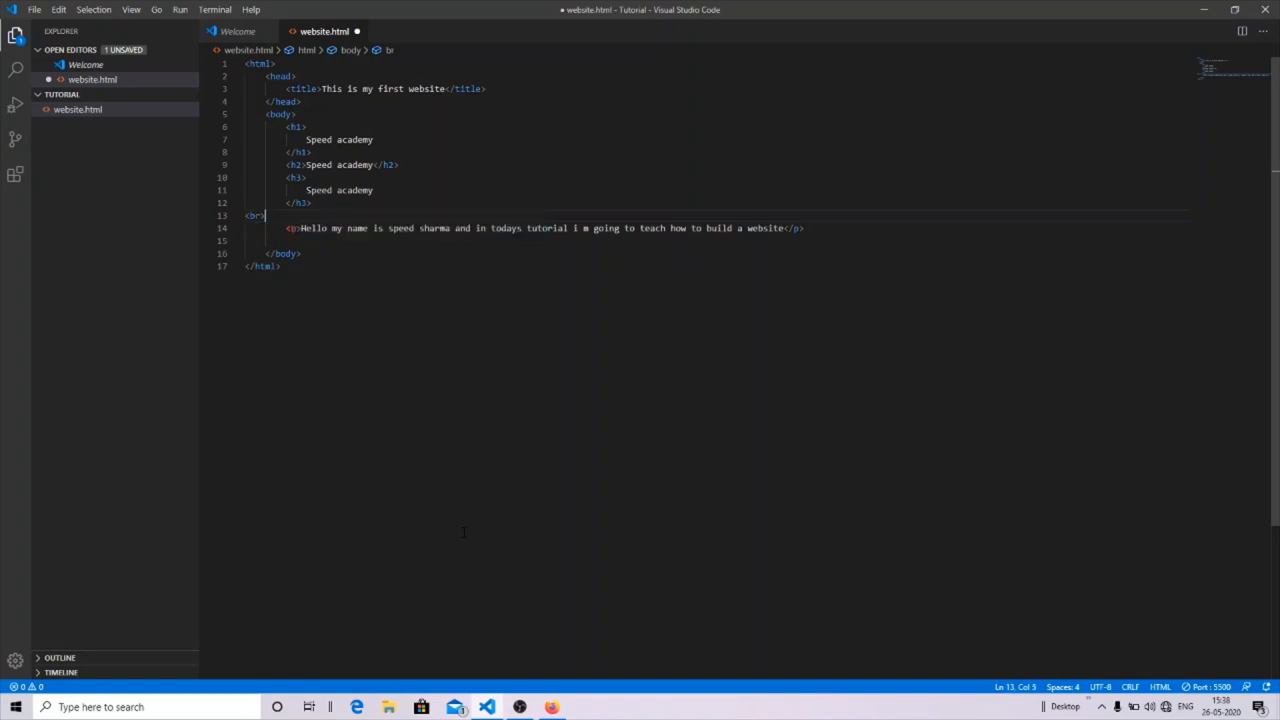
right_click(462, 536)
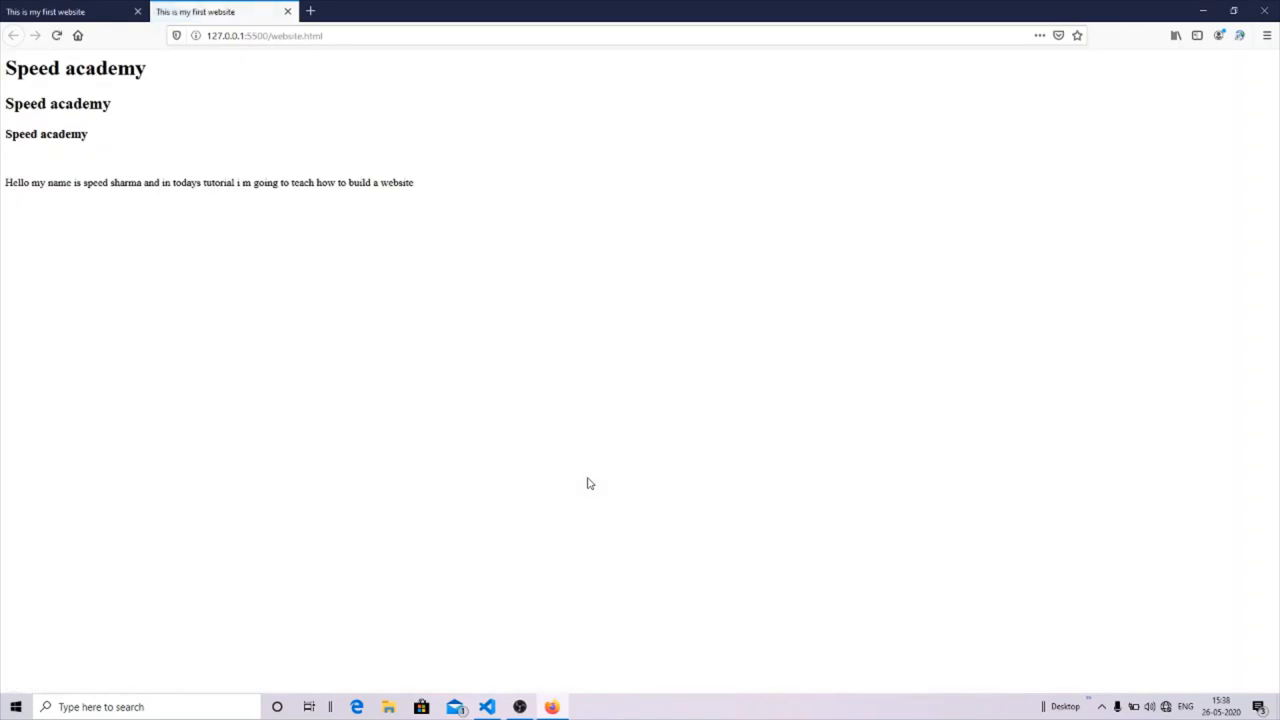
mouse_move(50, 174)
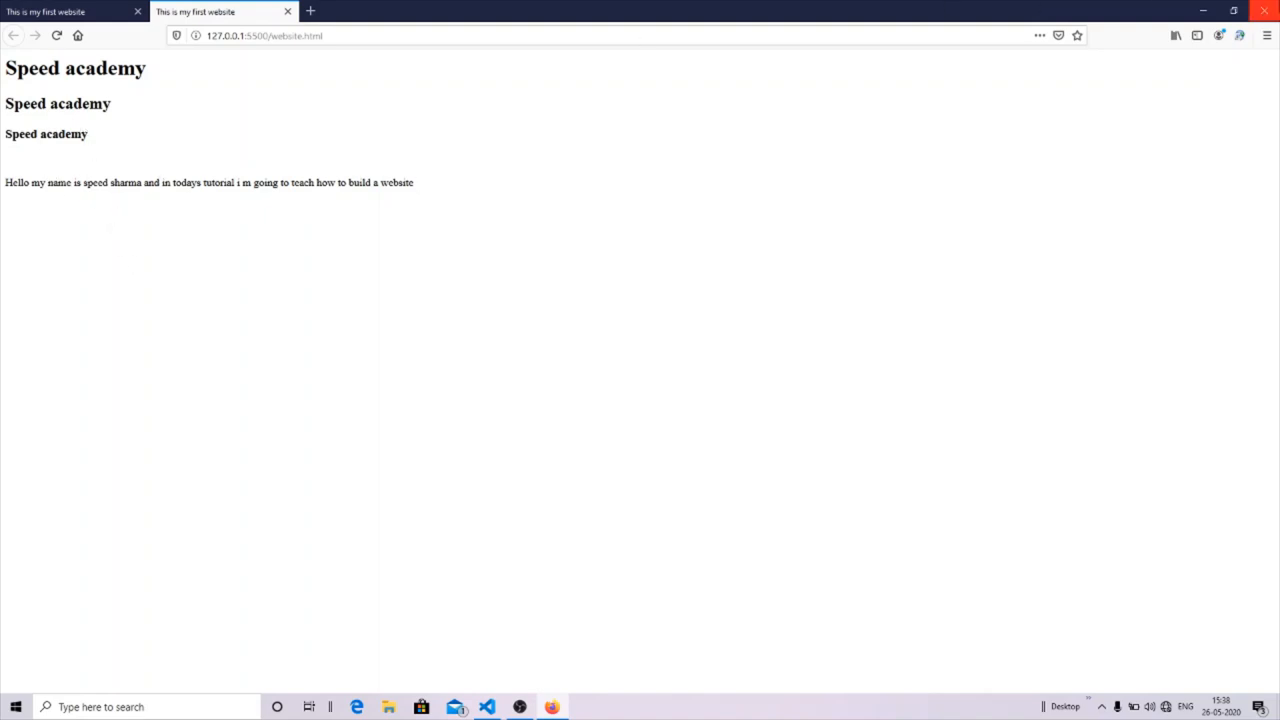
Close the Firefox preview after checking the extra gap, confirming Close tabs
left_click(1264, 10)
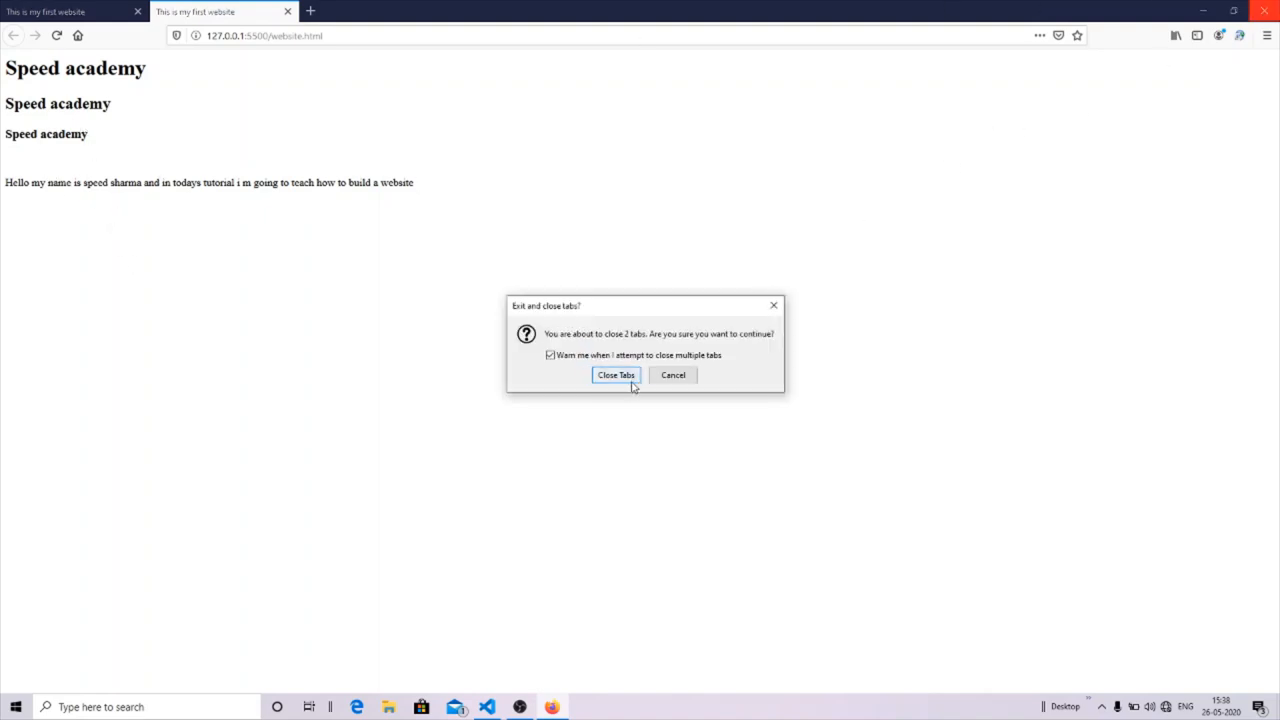
left_click(616, 374)
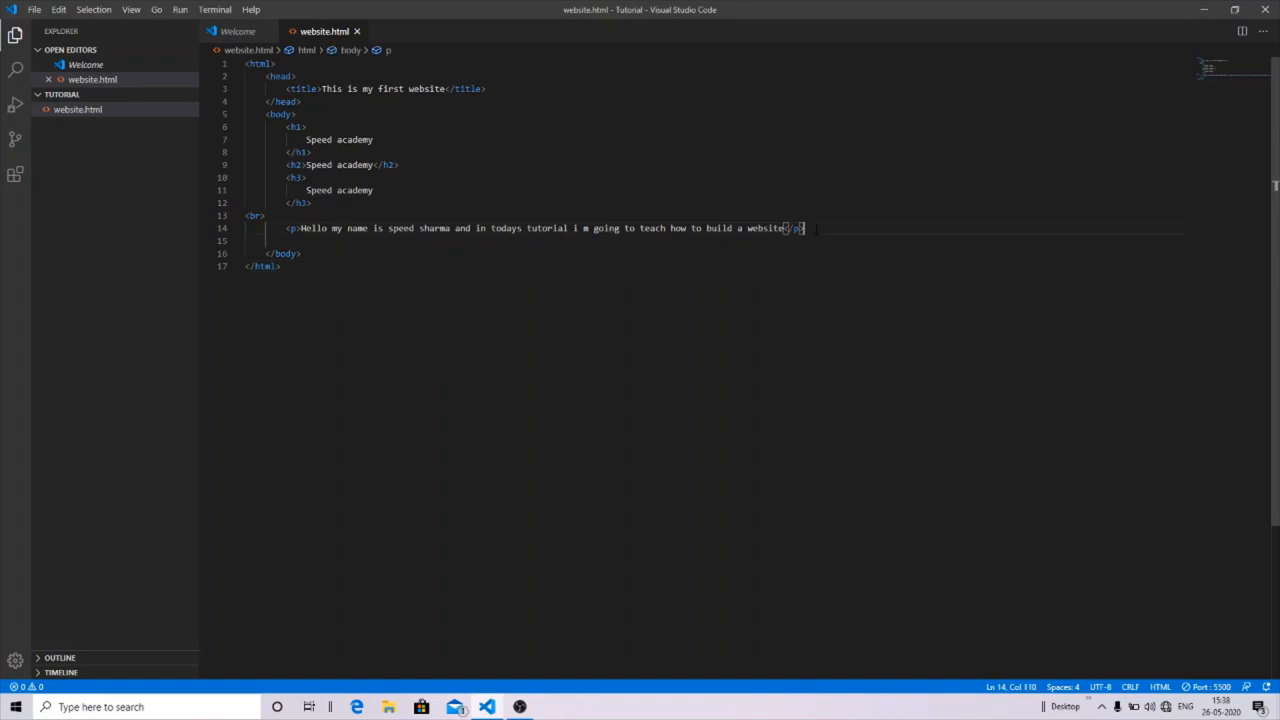
Wrap the name speed sharma in <mark> tags within the paragraph
key("Return")
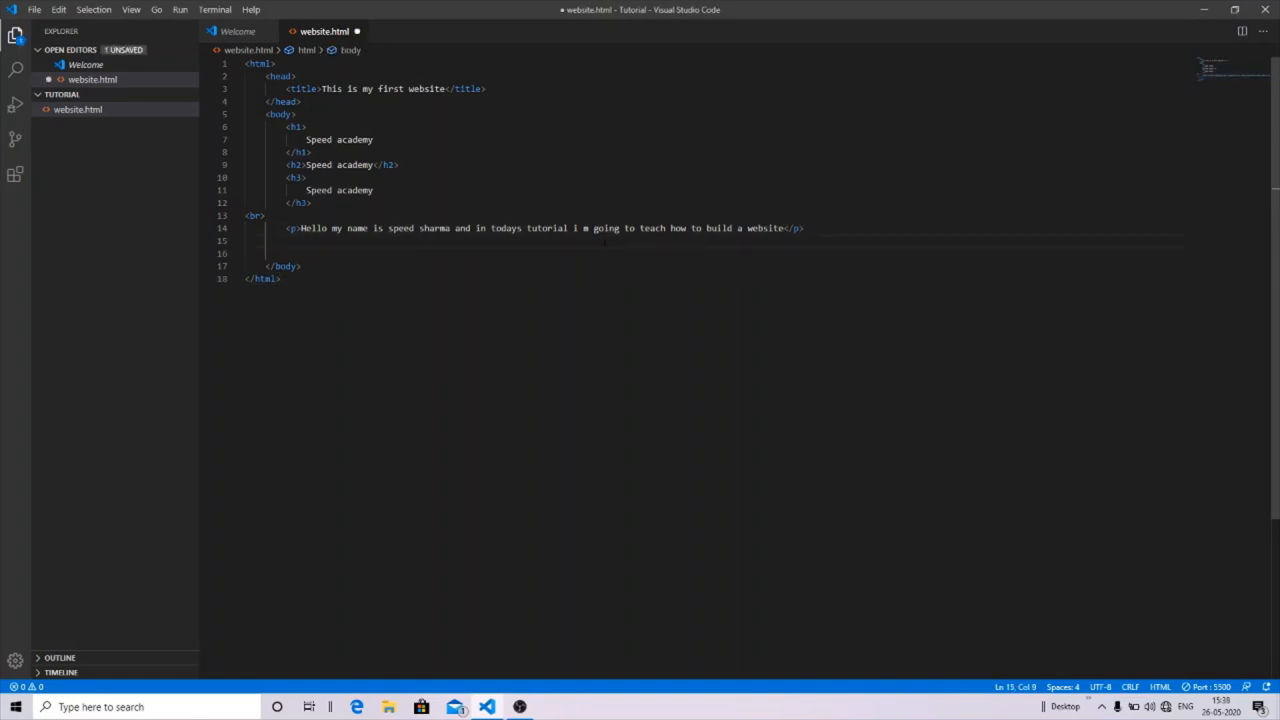
left_click(388, 228)
type("<mark></mark>")
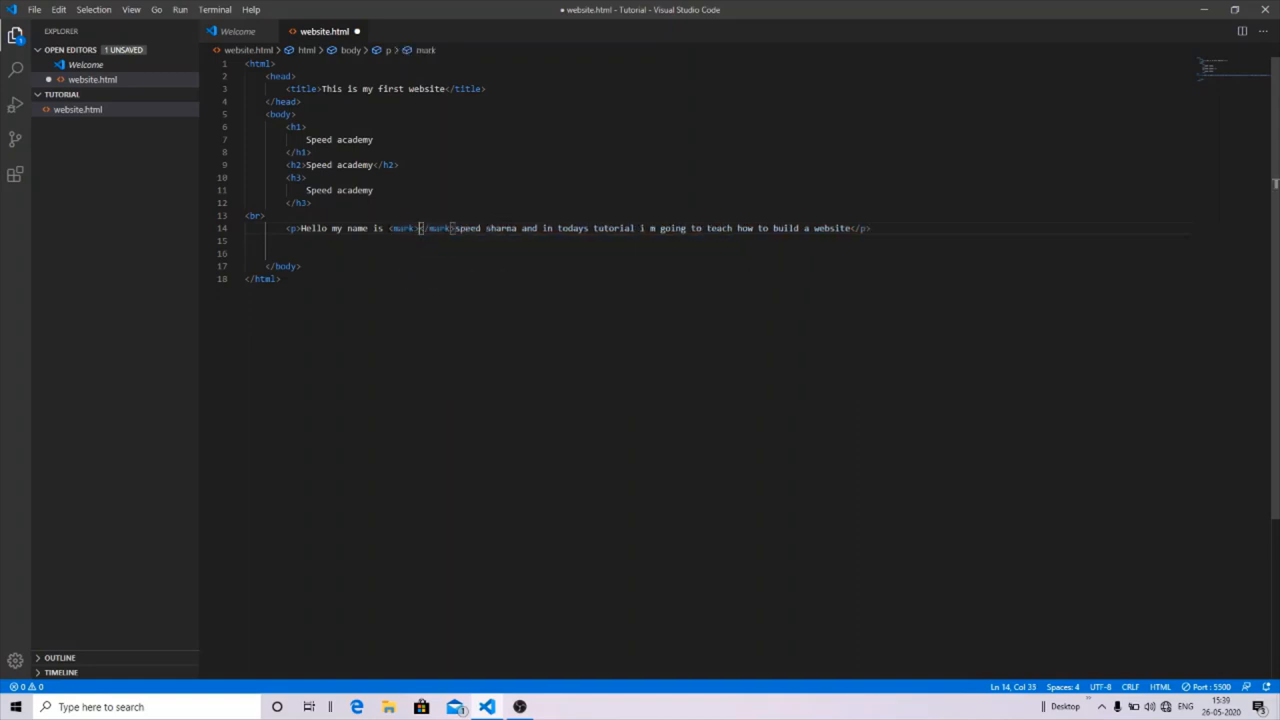
left_click_drag(456, 228, 516, 228)
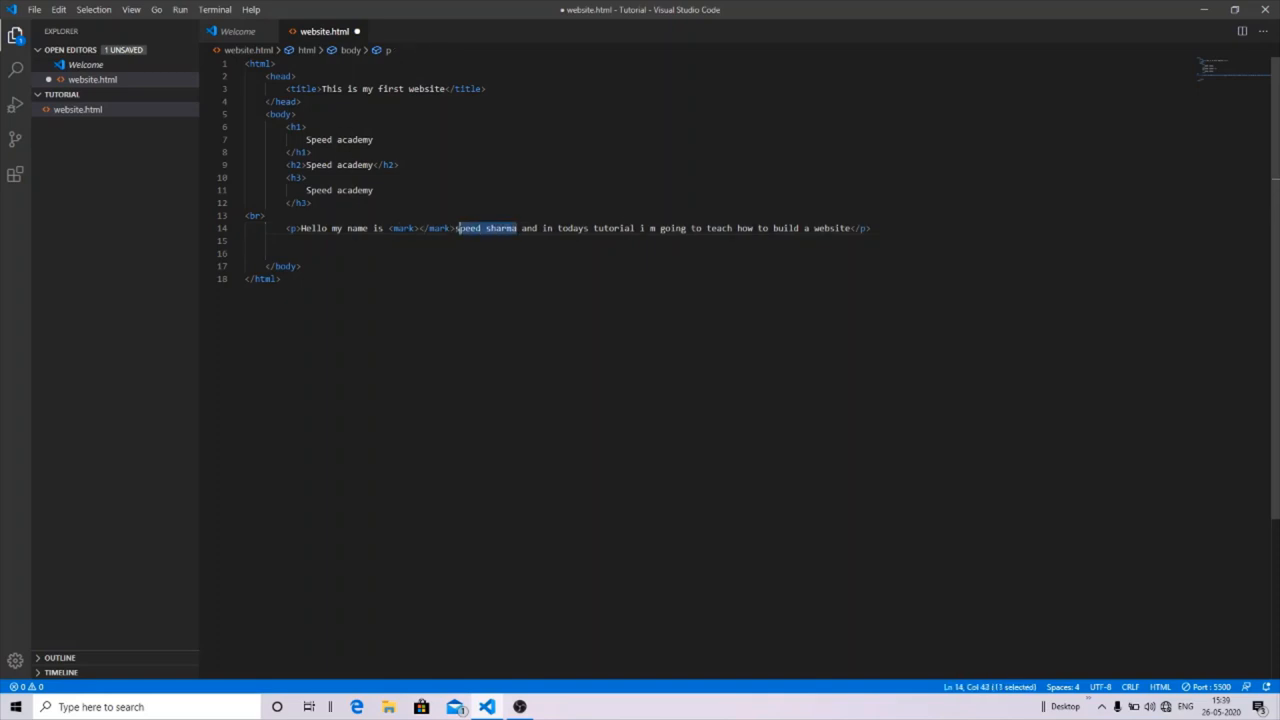
key("Delete")
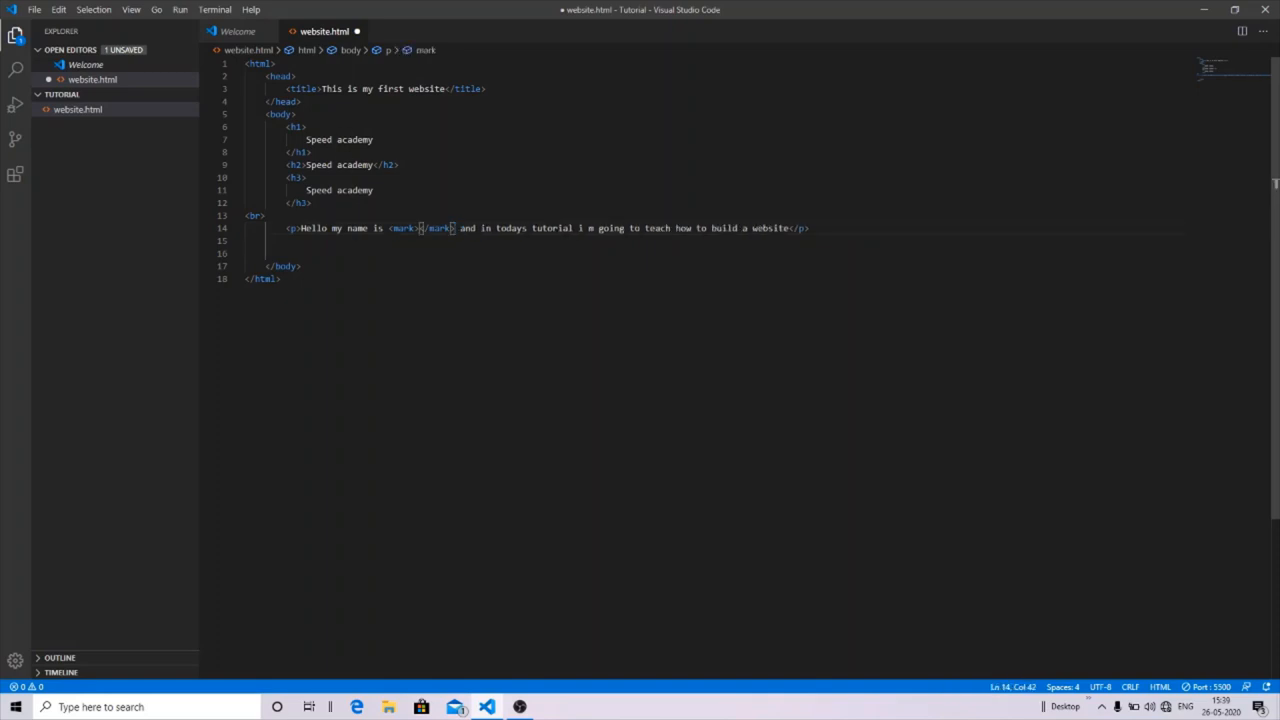
type("speed sharma")
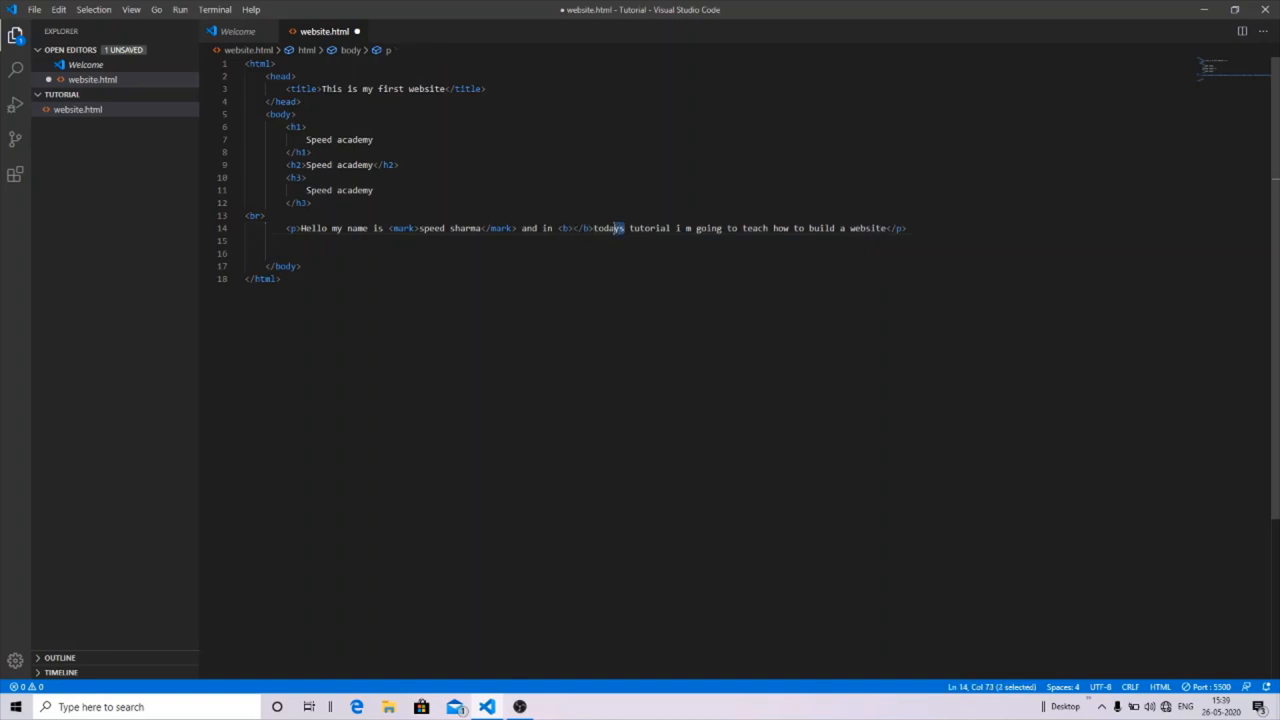
Wrap the word todays in <b> tags
left_click_drag(624, 228, 596, 228)
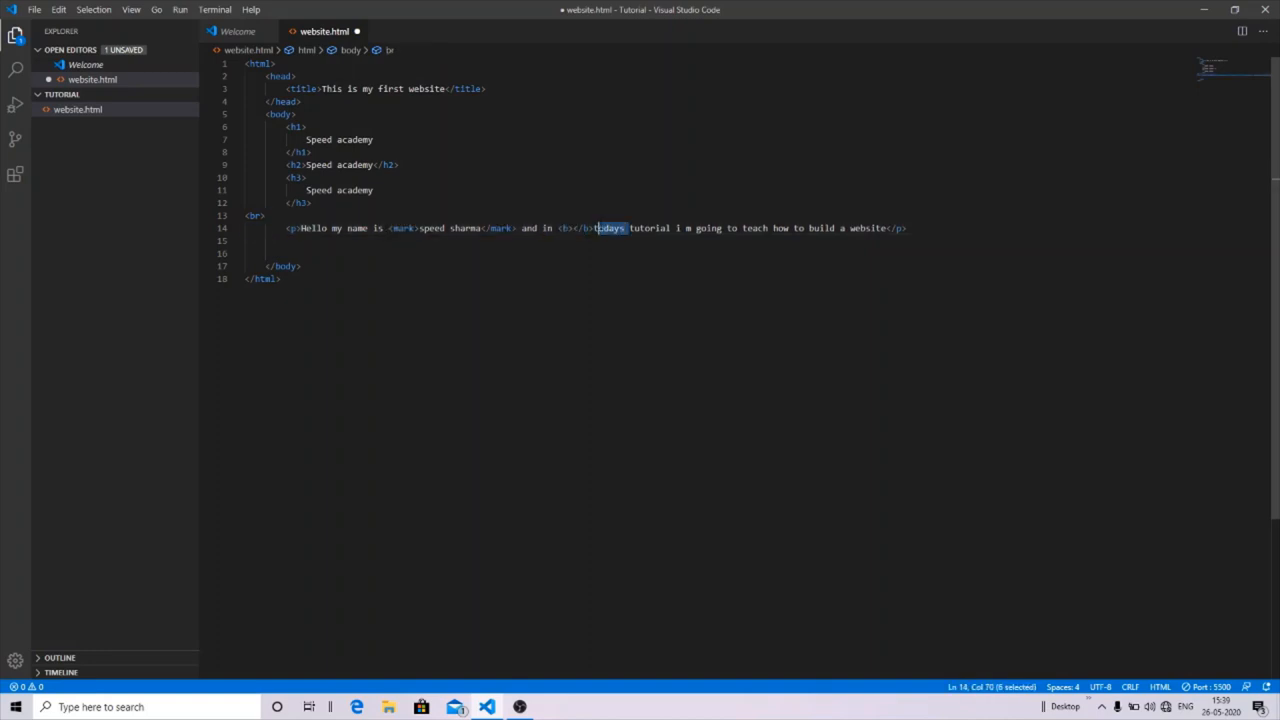
key("Delete")
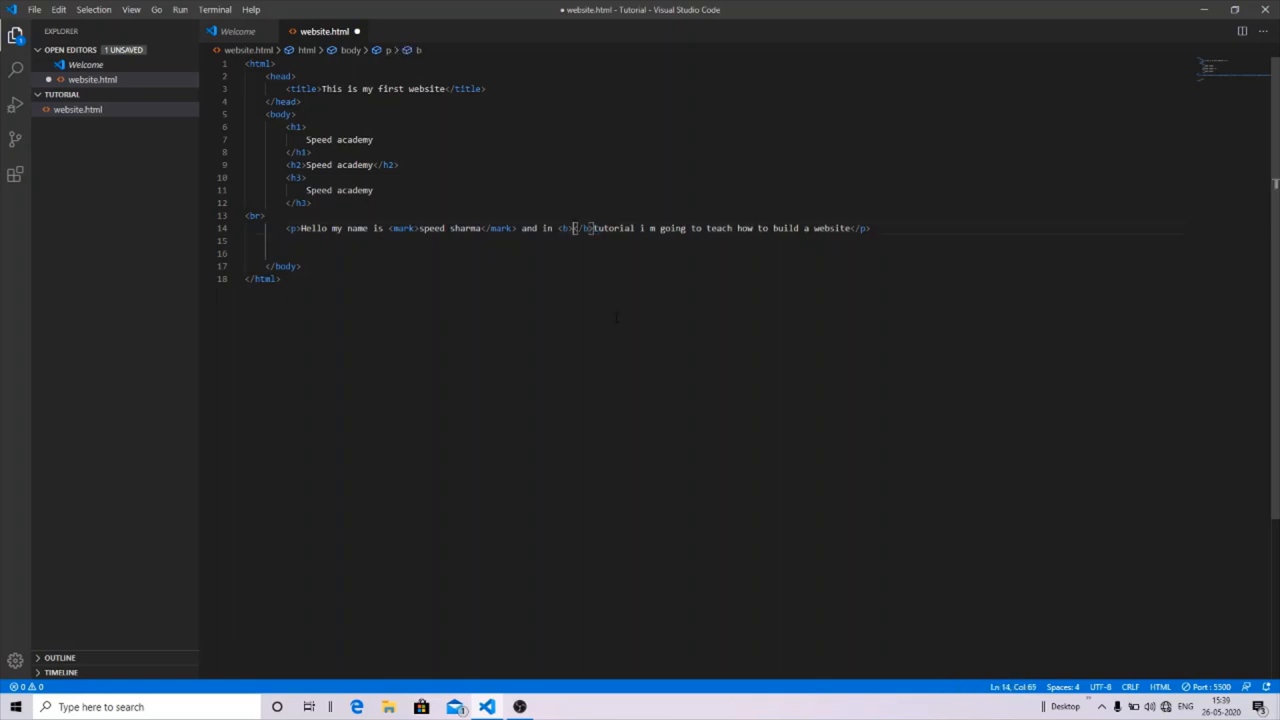
type("todays")
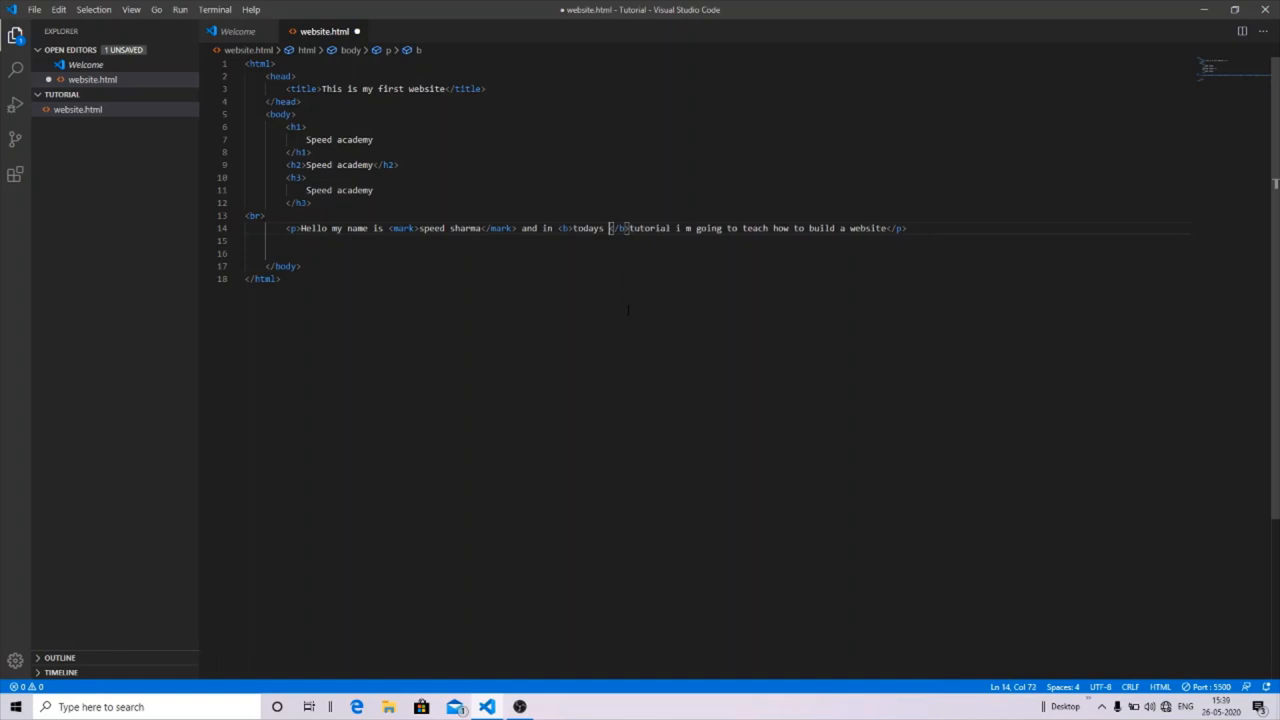
type("going")
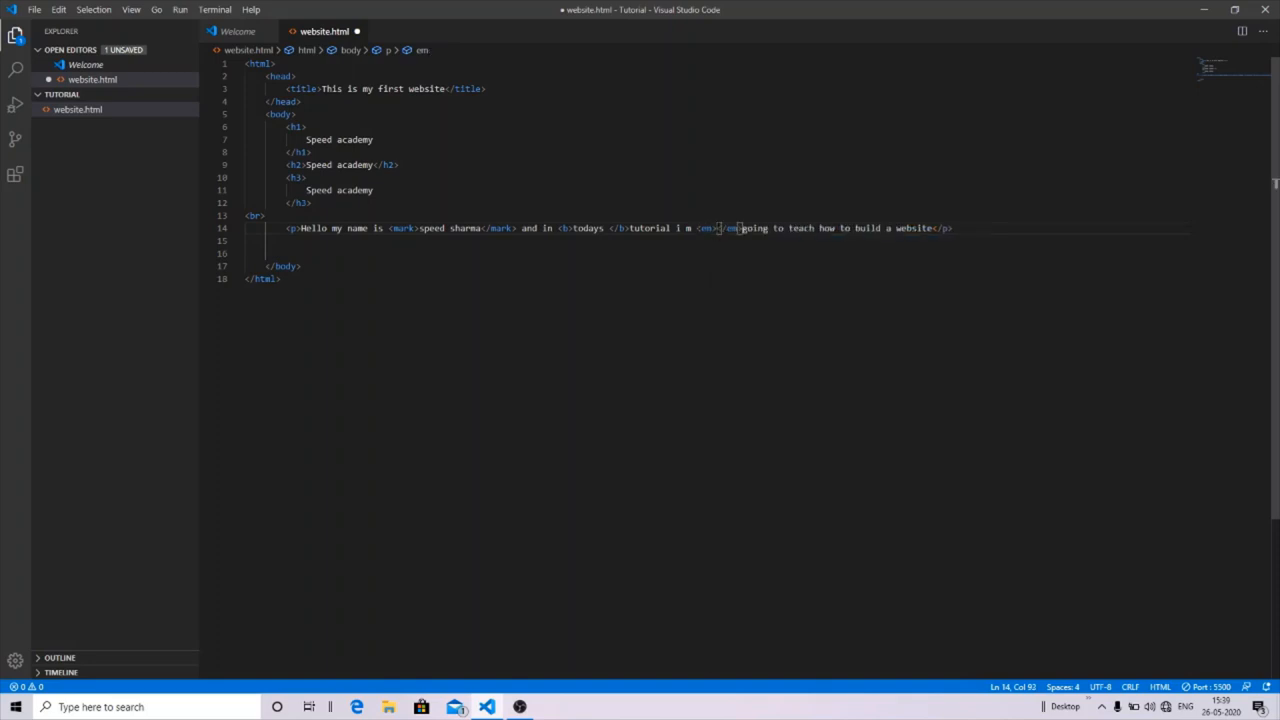
Wrap going in <em> tags and cut build a website to place it in <u> tags
double_click(752, 228)
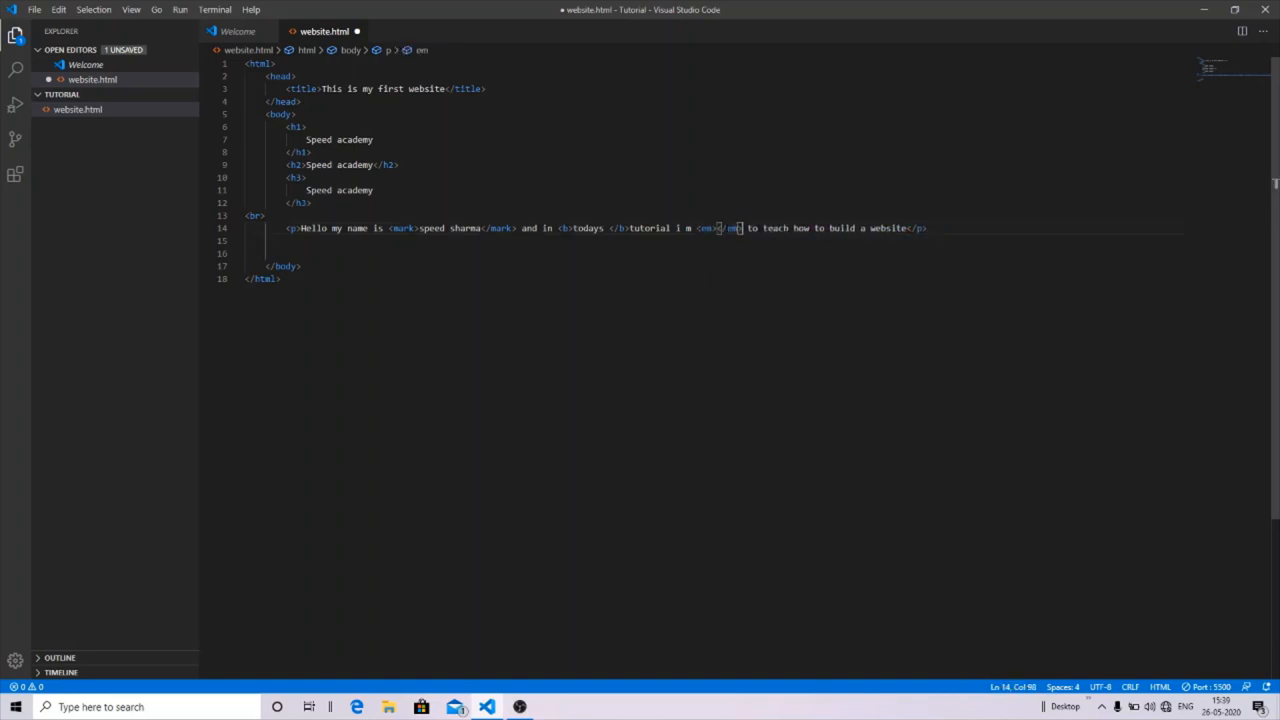
type("going")
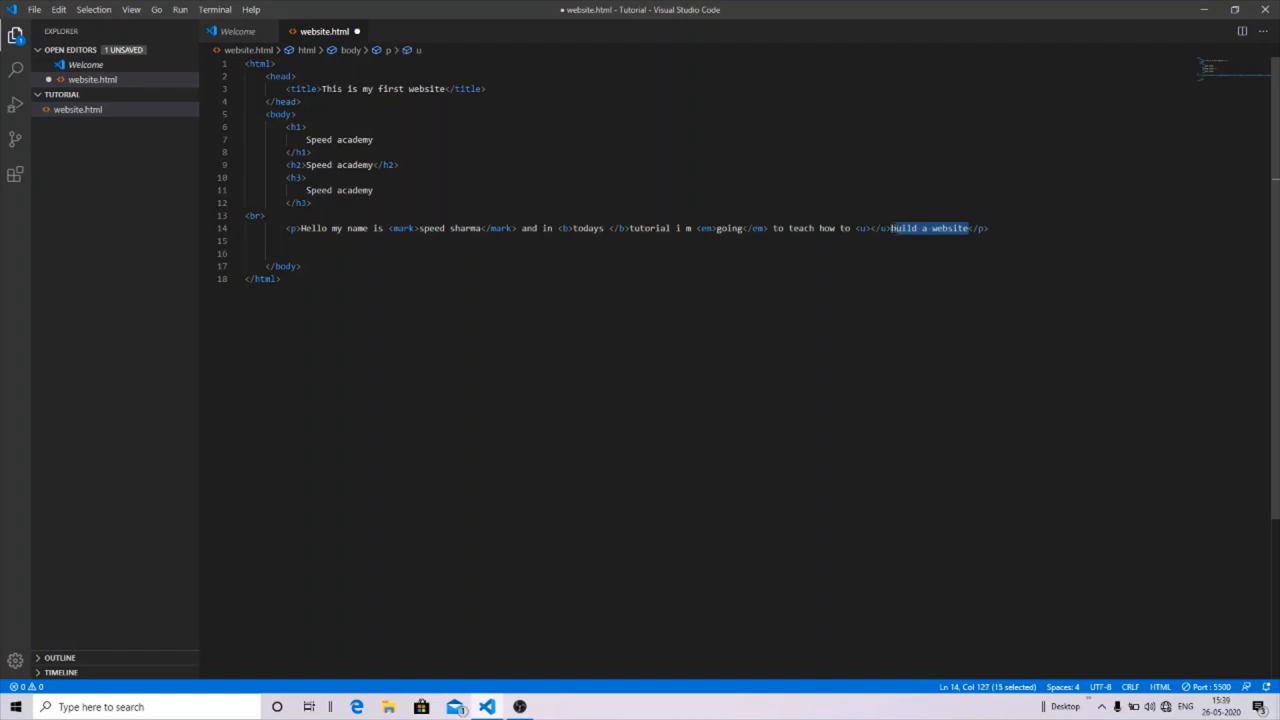
key("Delete")
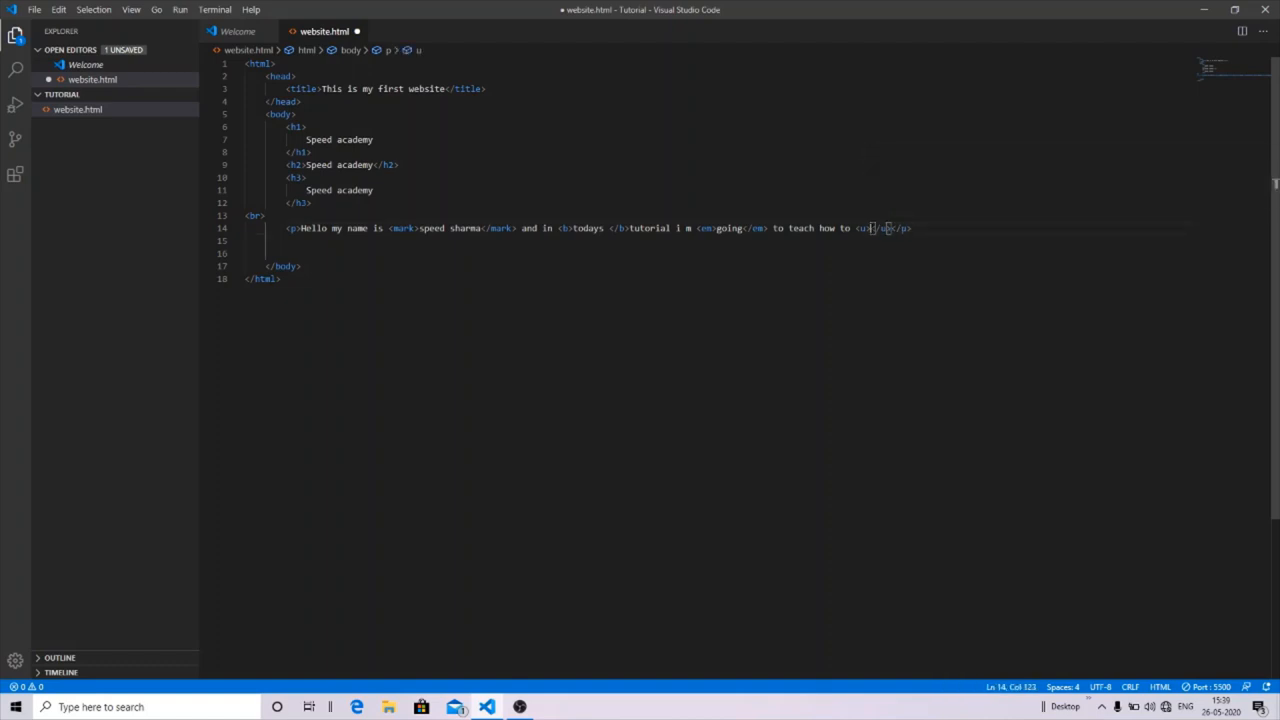
Preview the formatted paragraph via Live Server, then close the Firefox window
right_click(976, 378)
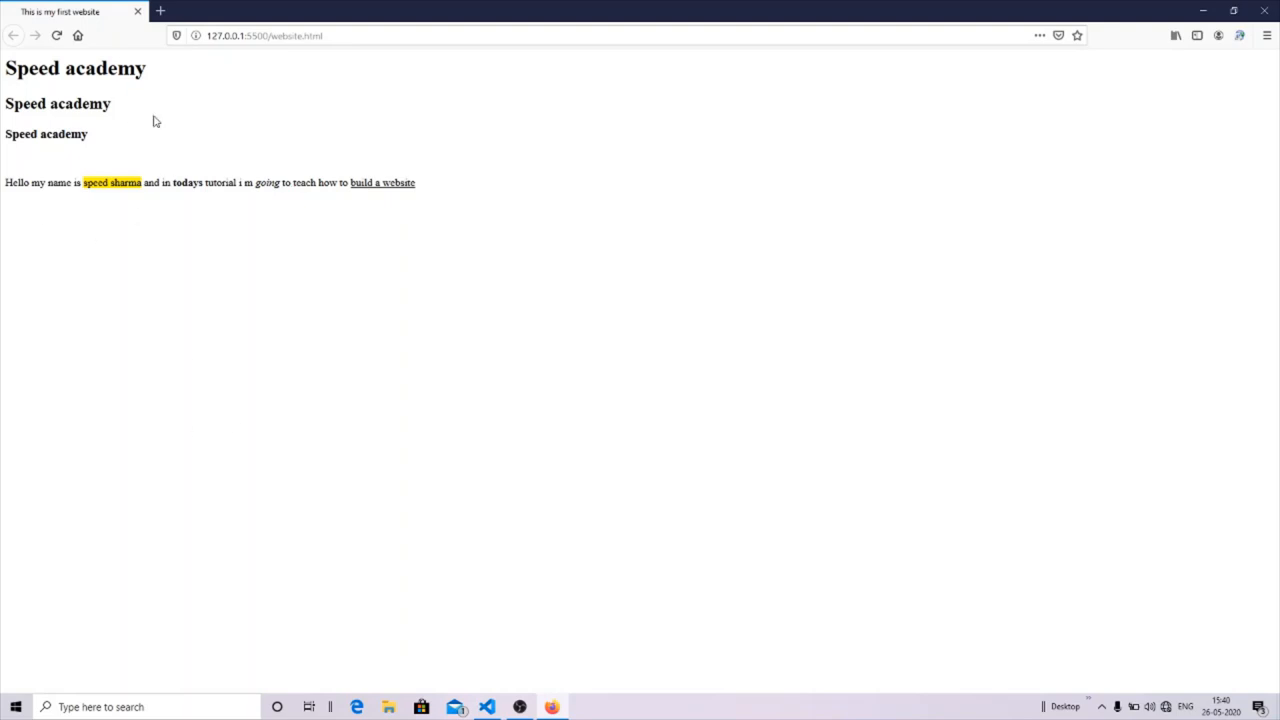
mouse_move(128, 256)
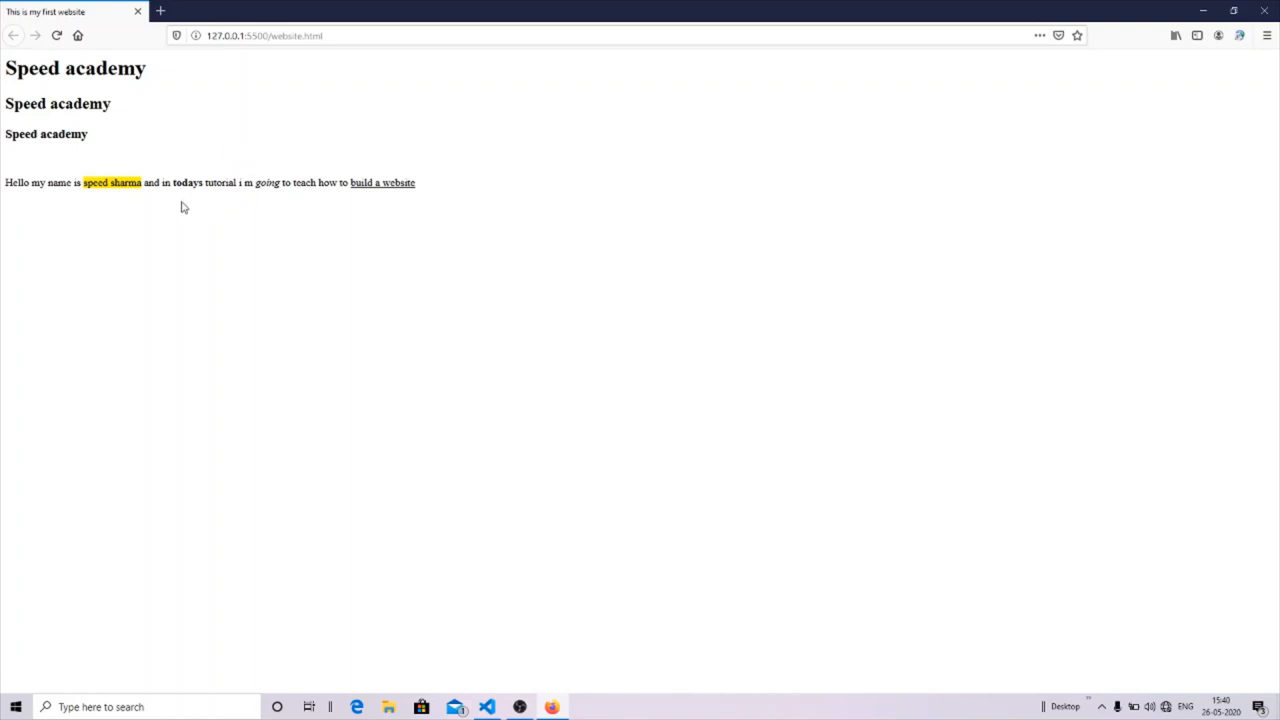
mouse_move(178, 198)
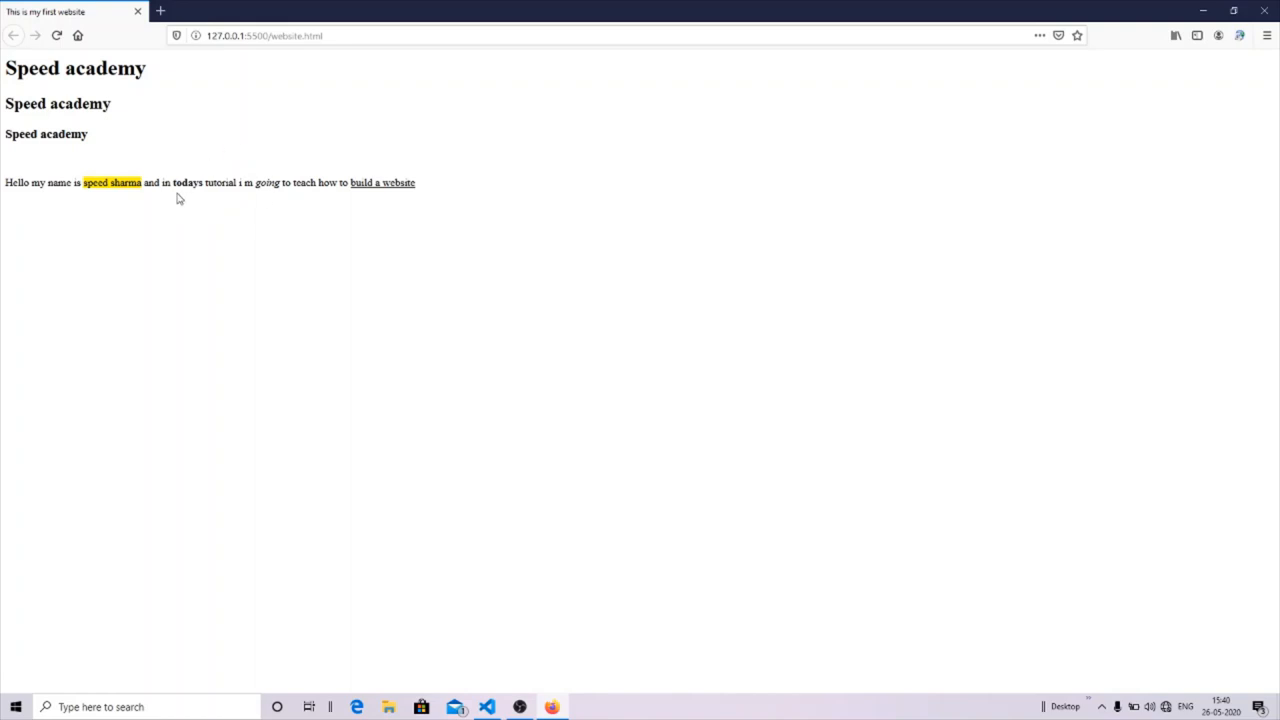
mouse_move(282, 206)
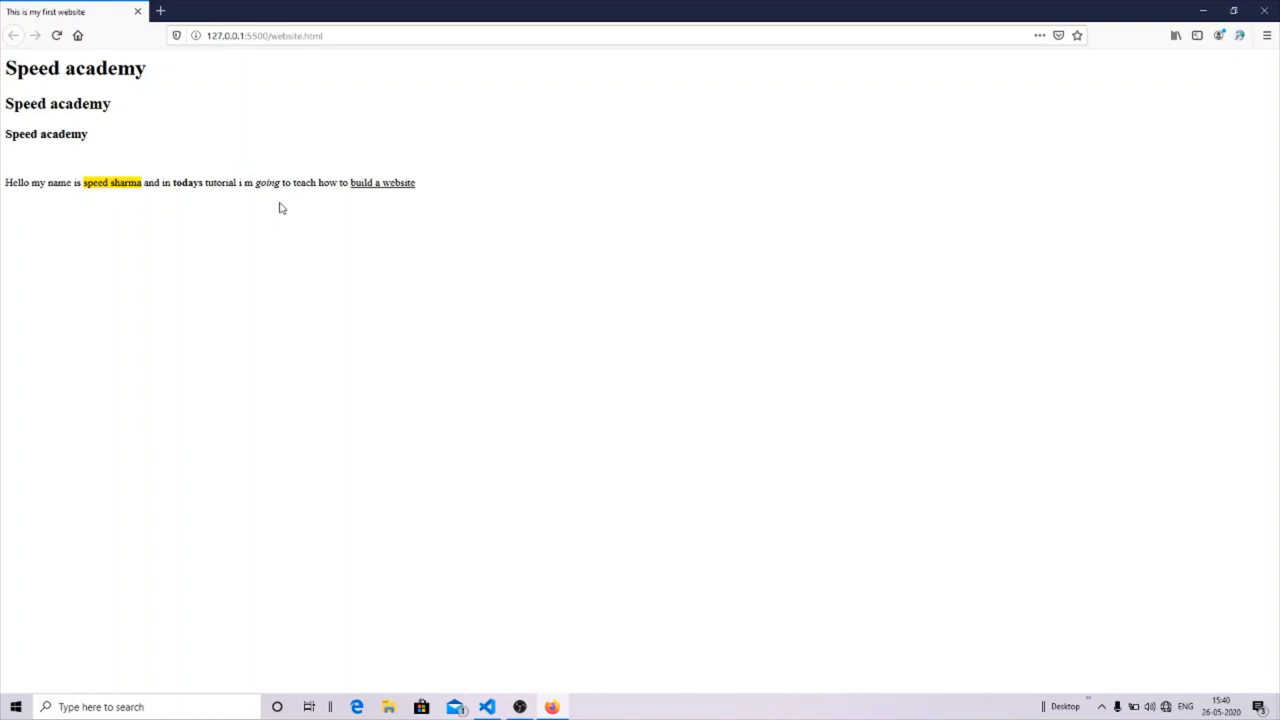
mouse_move(976, 6)
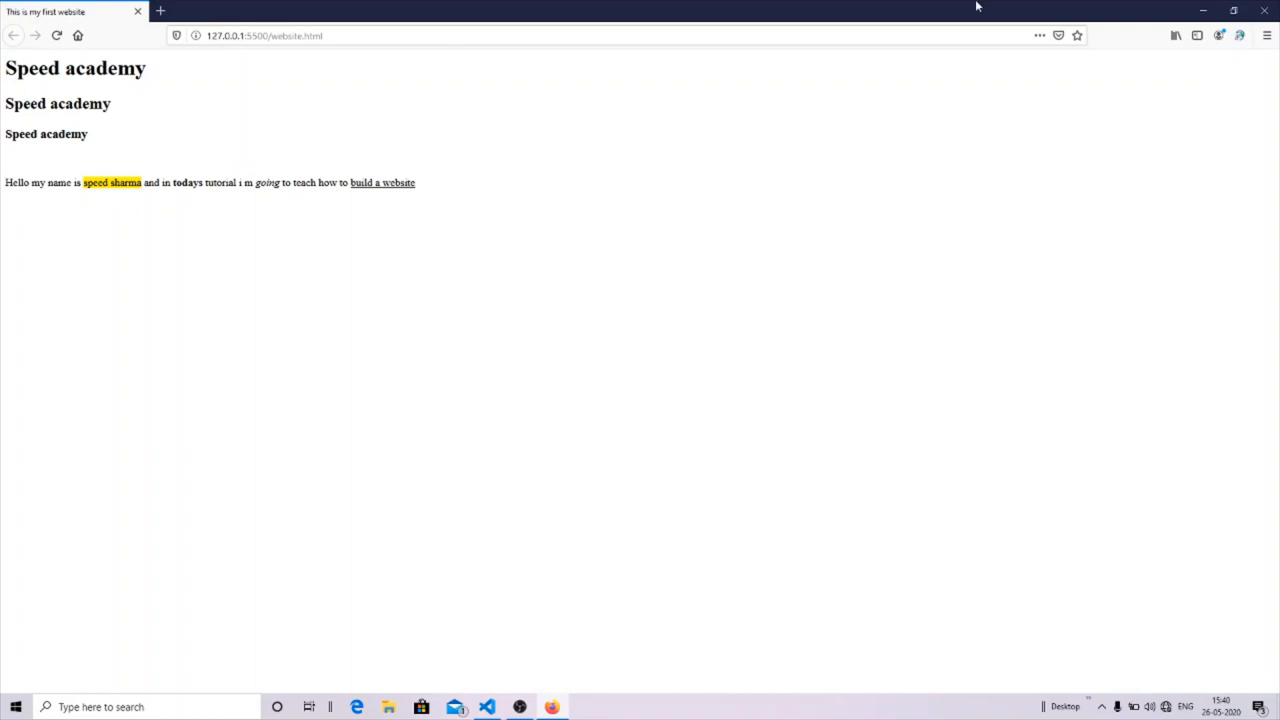
left_click(488, 708)
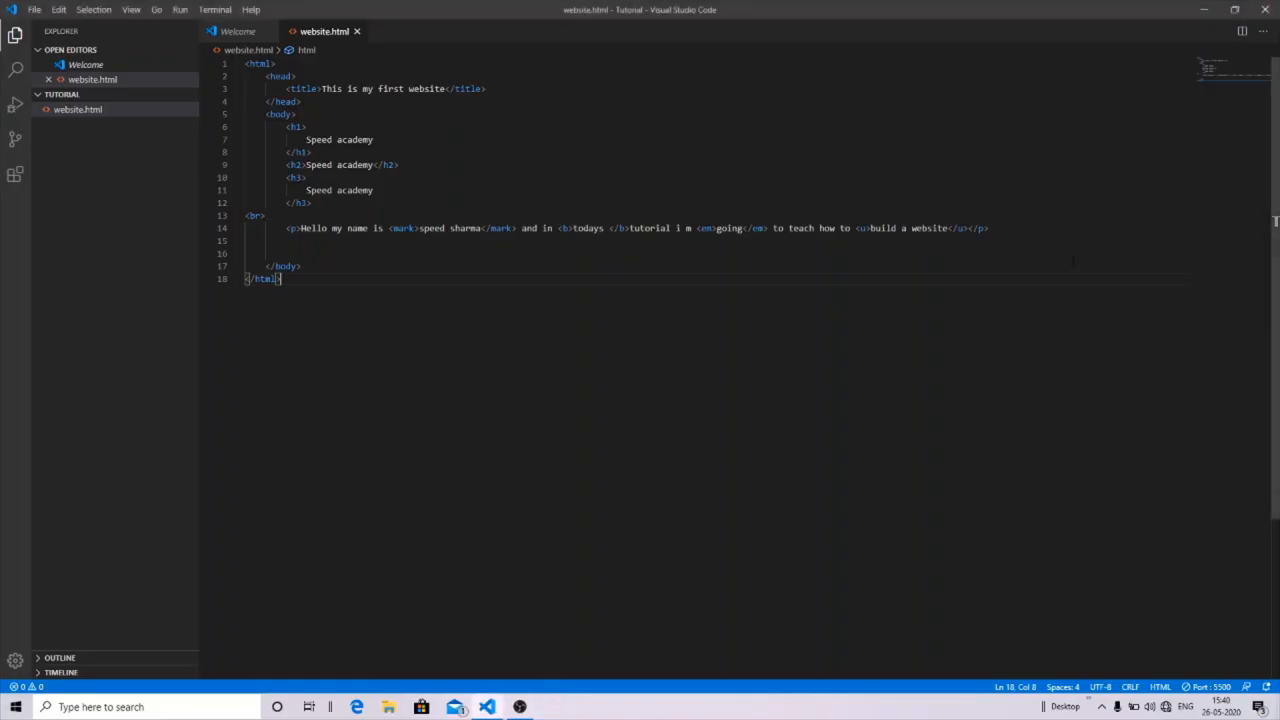